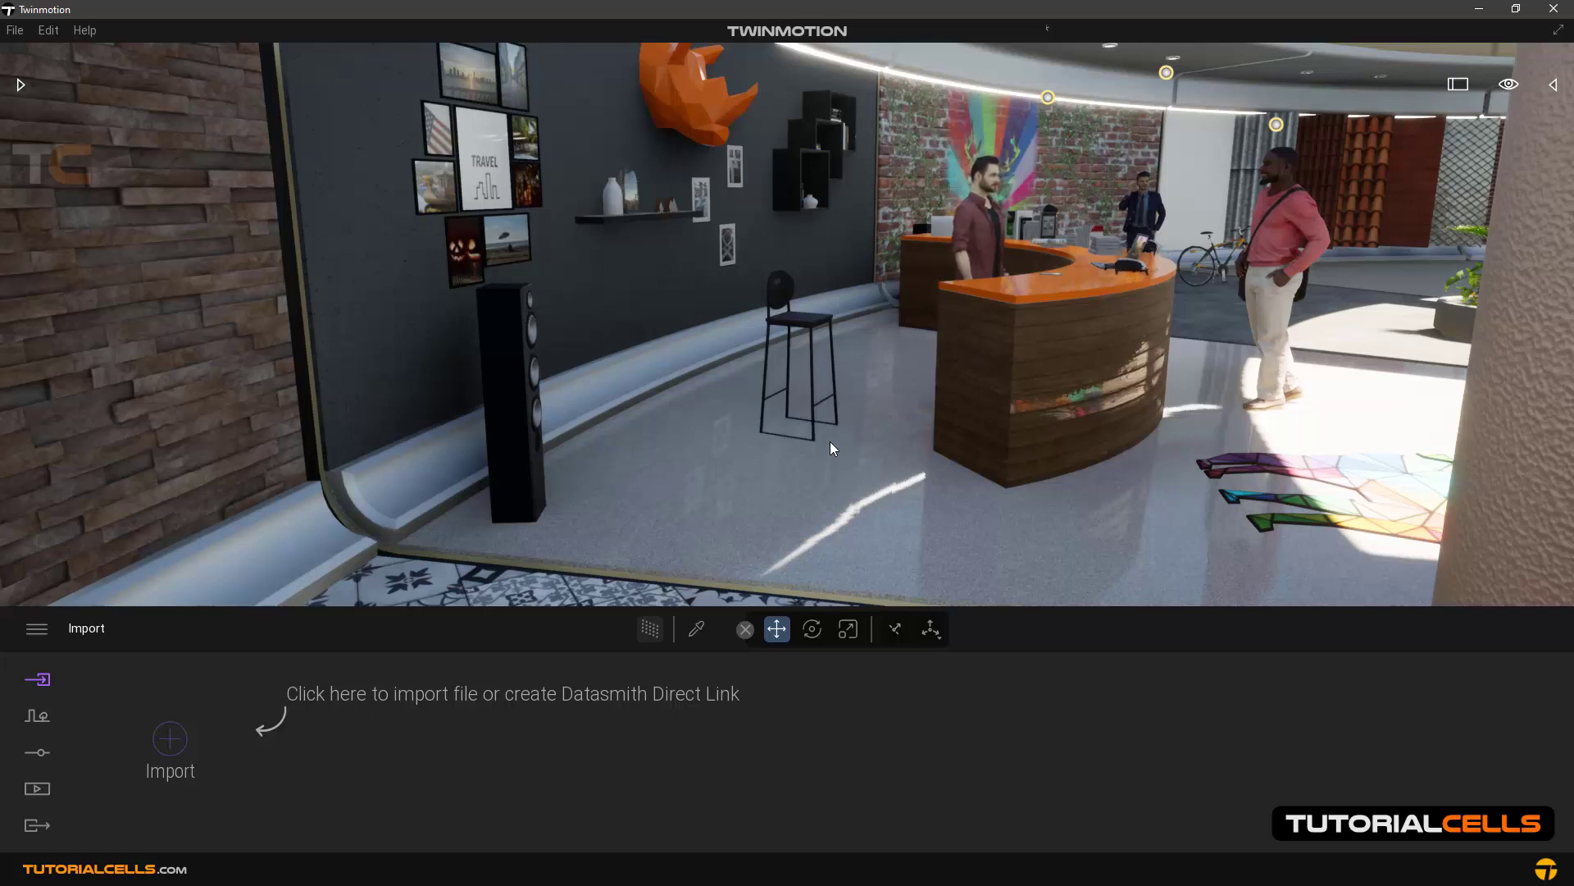
mouse_move(1002, 400)
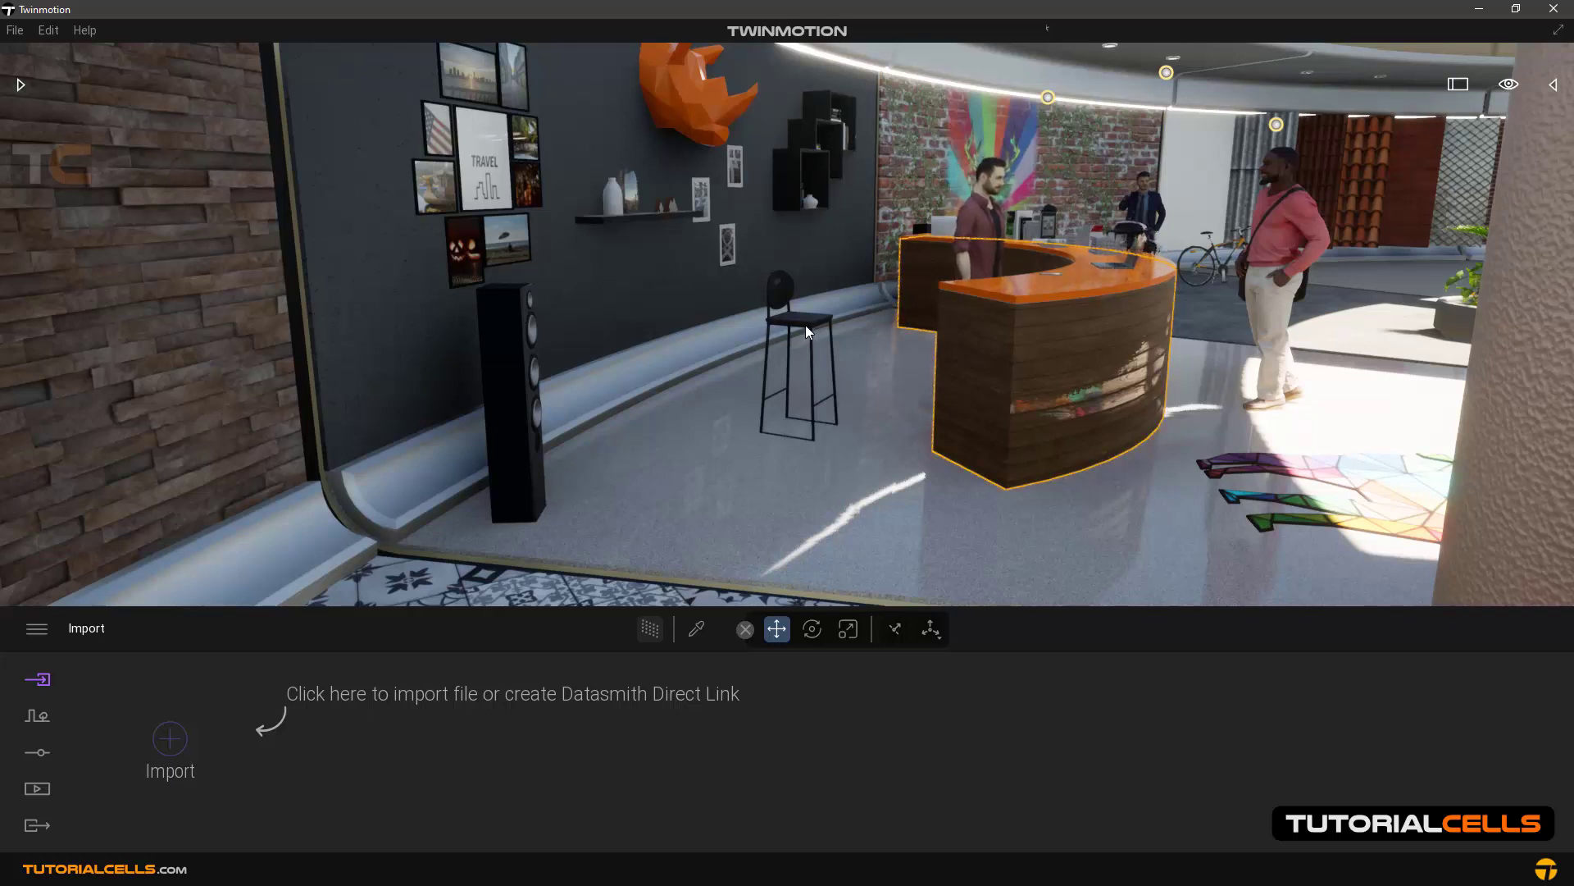
- Select the black bar stool standing by the wall to show its transform gizmo
click(512, 361)
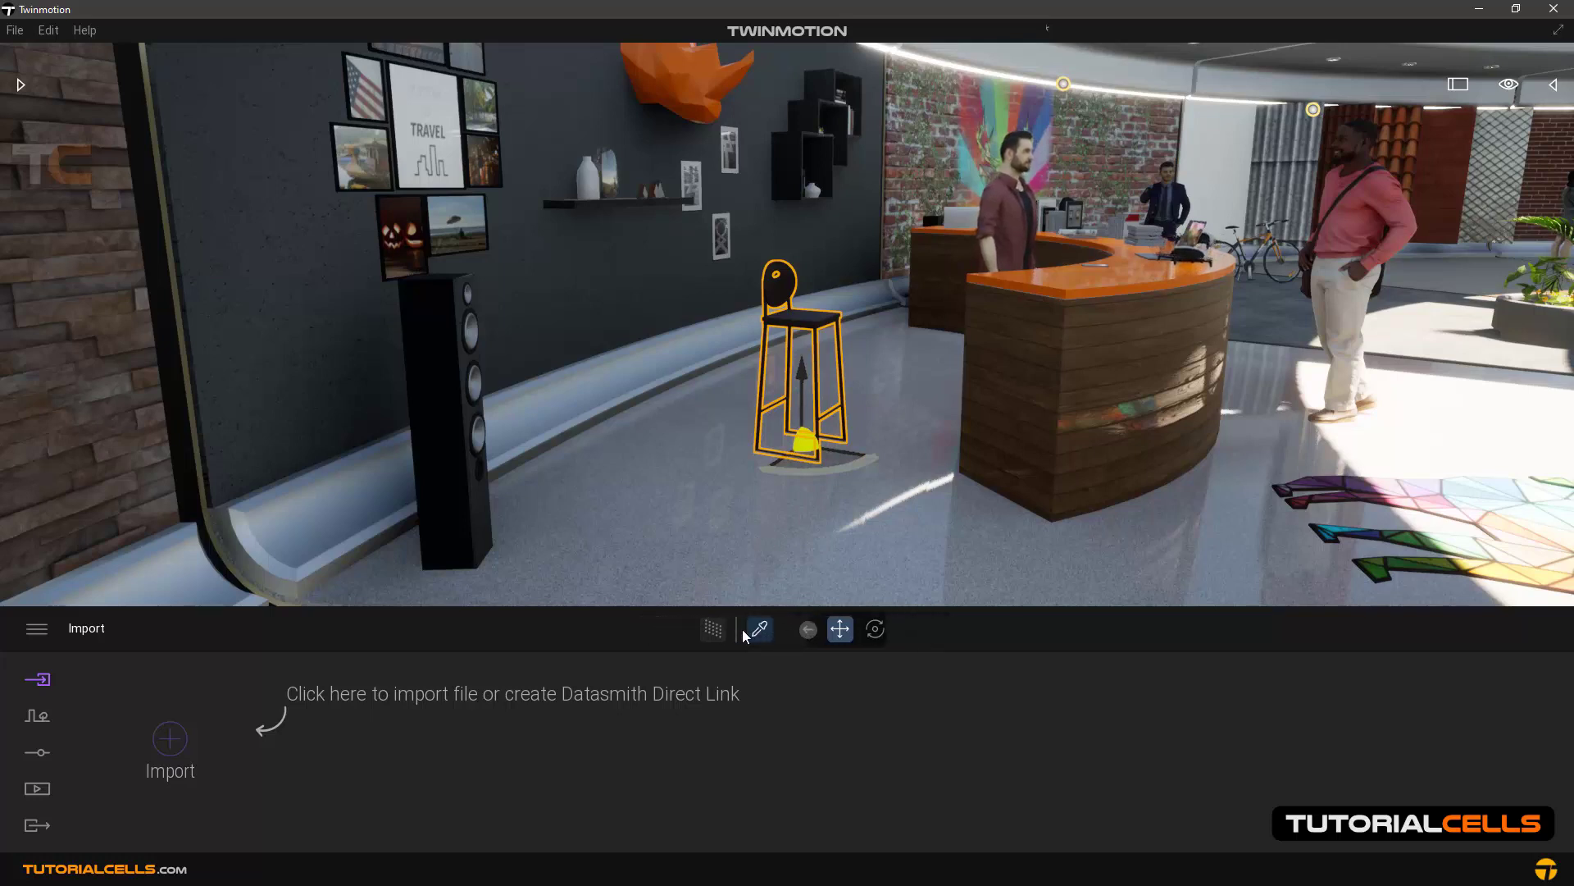
- Move the selected stool farther out onto the floor near the tall speaker
click(840, 628)
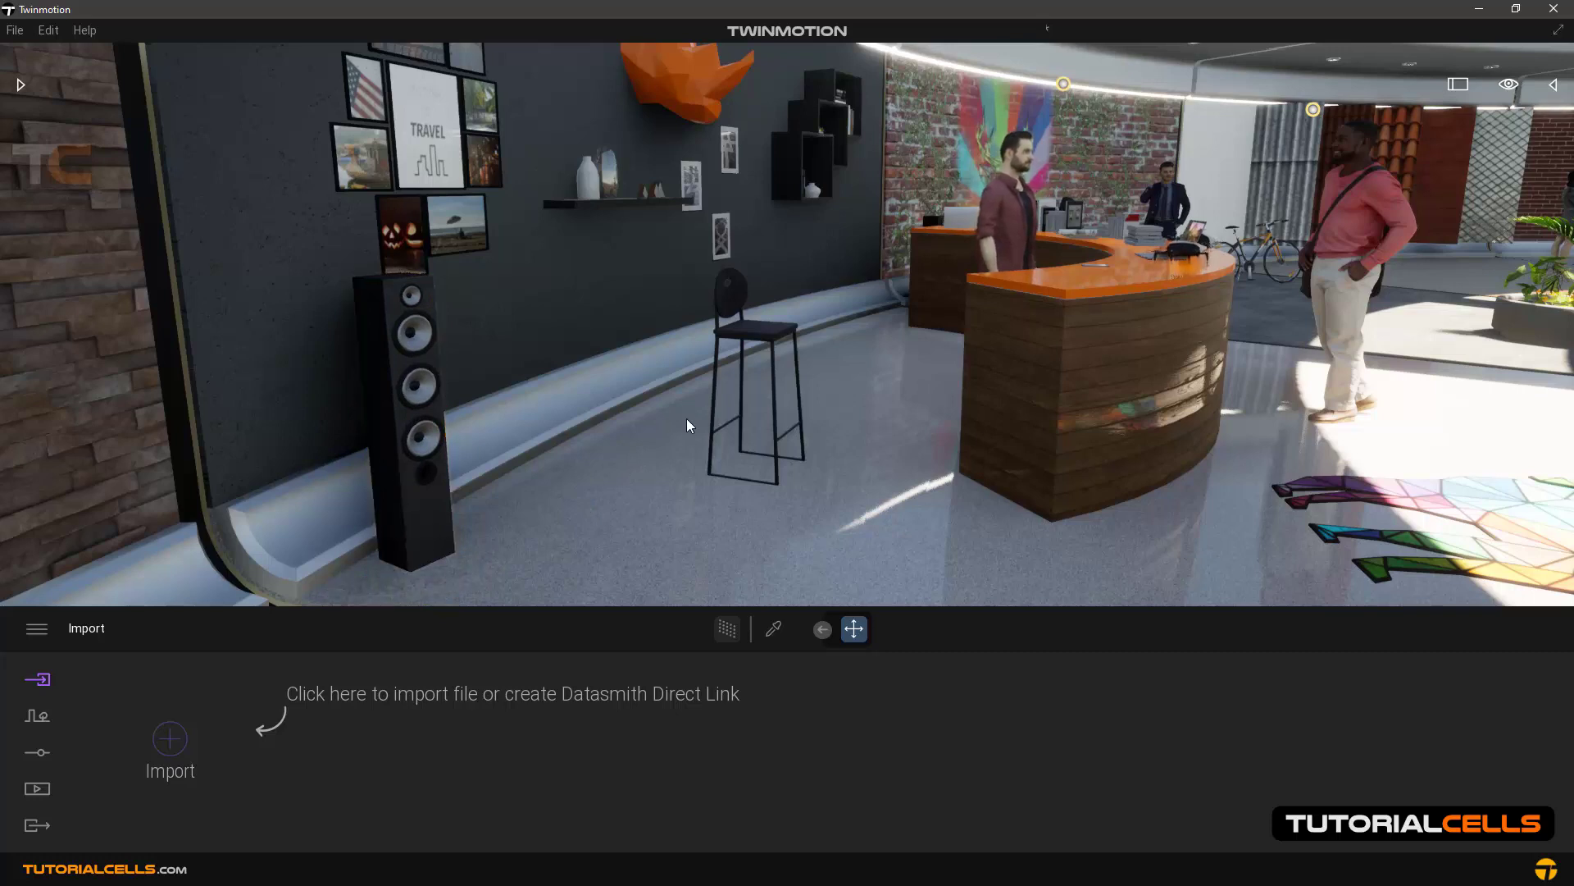
- Select the stool, then select the tall floor speaker instead
click(754, 382)
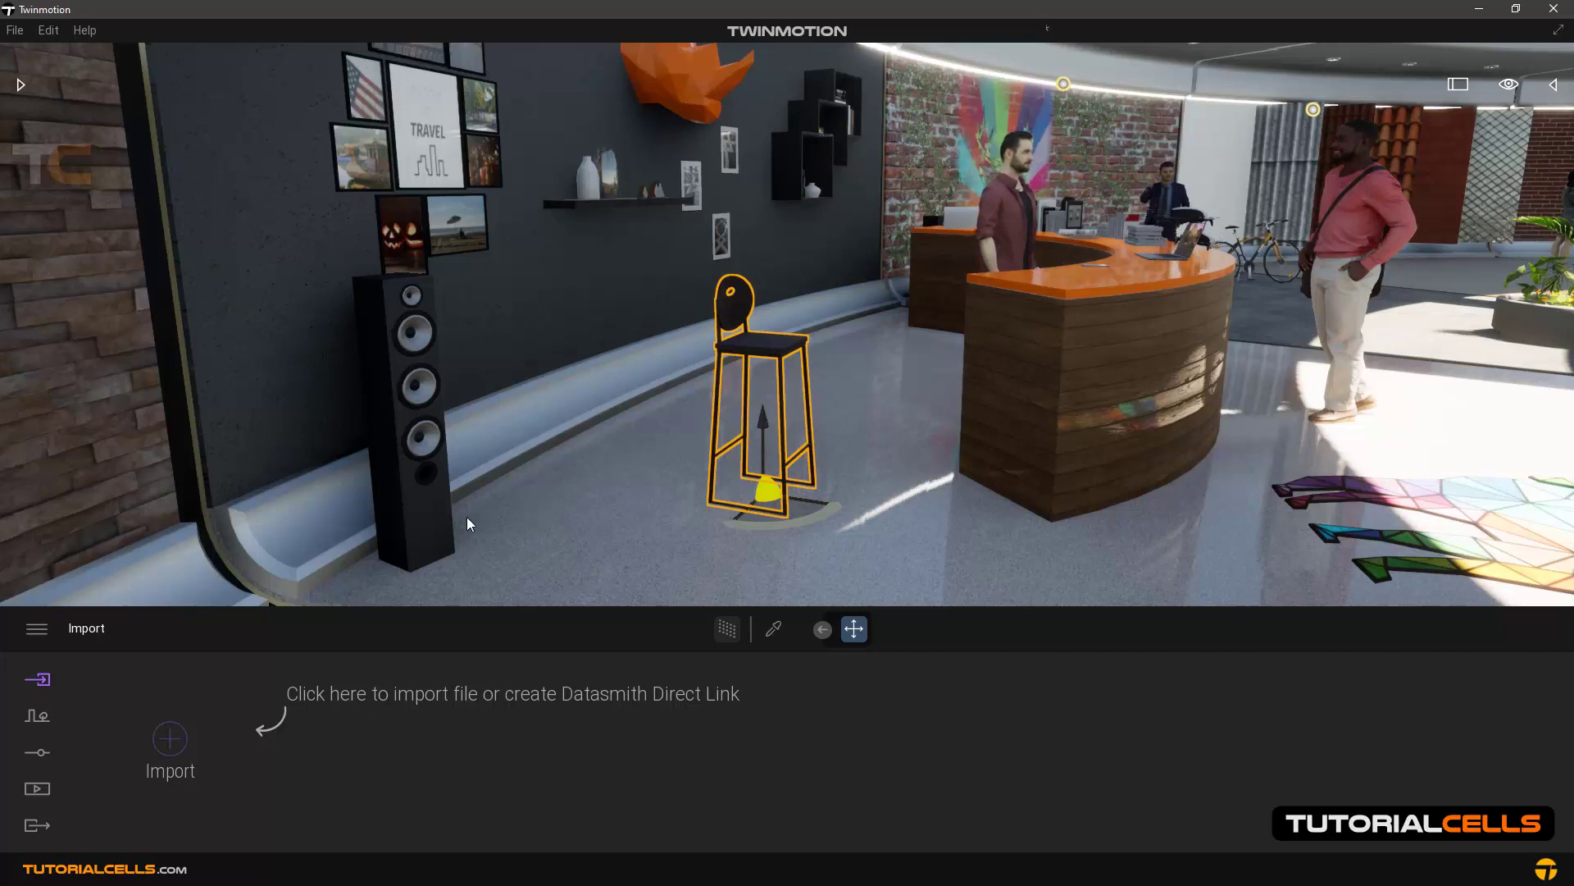
click(403, 415)
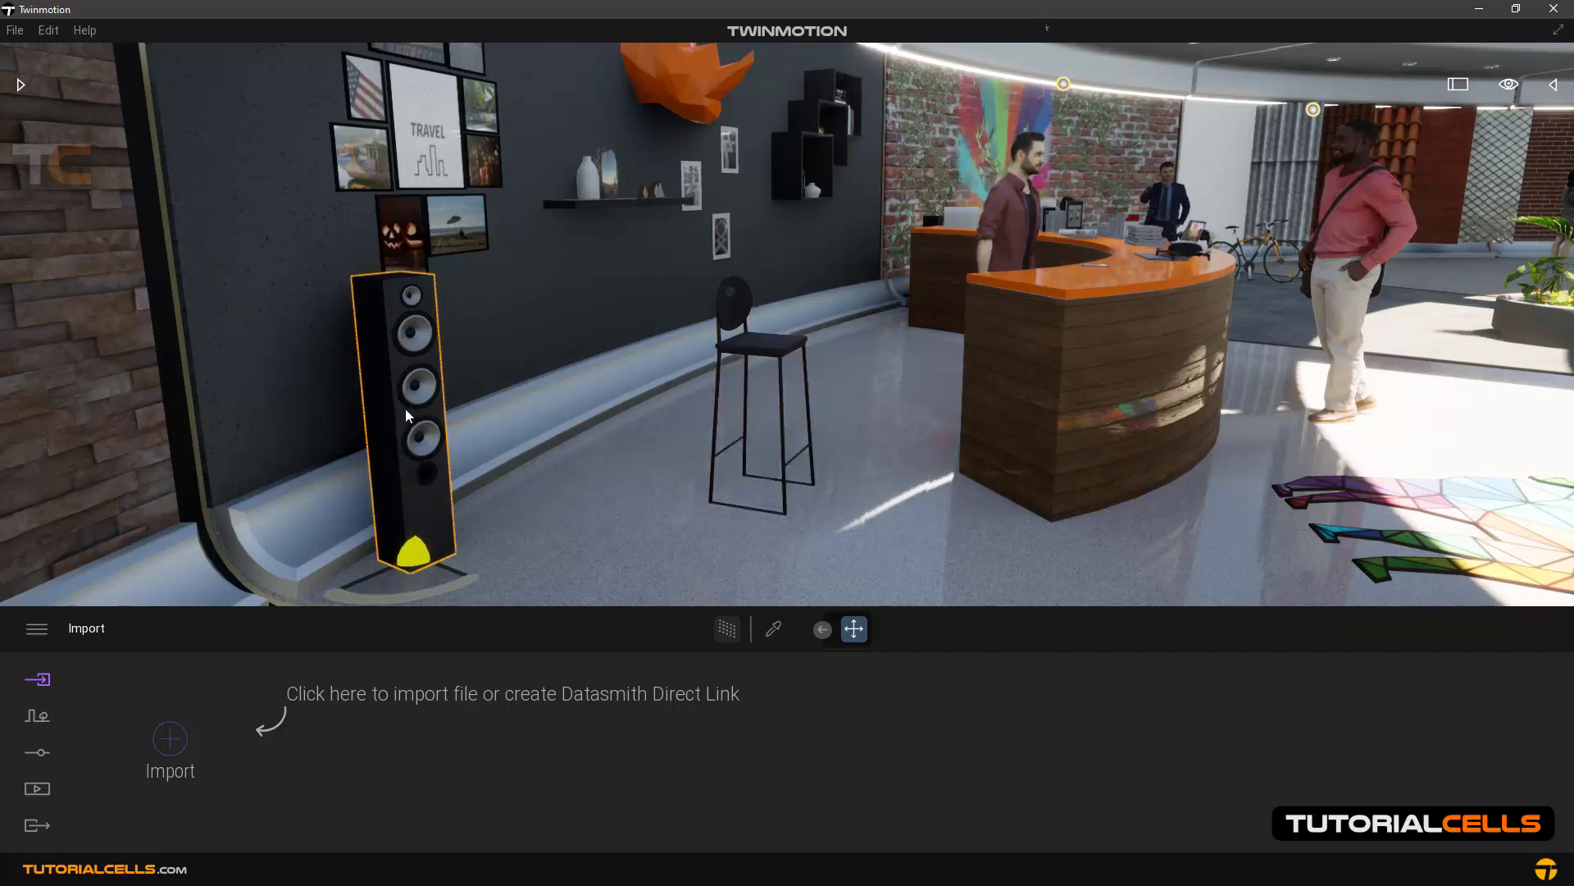
mouse_move(432, 421)
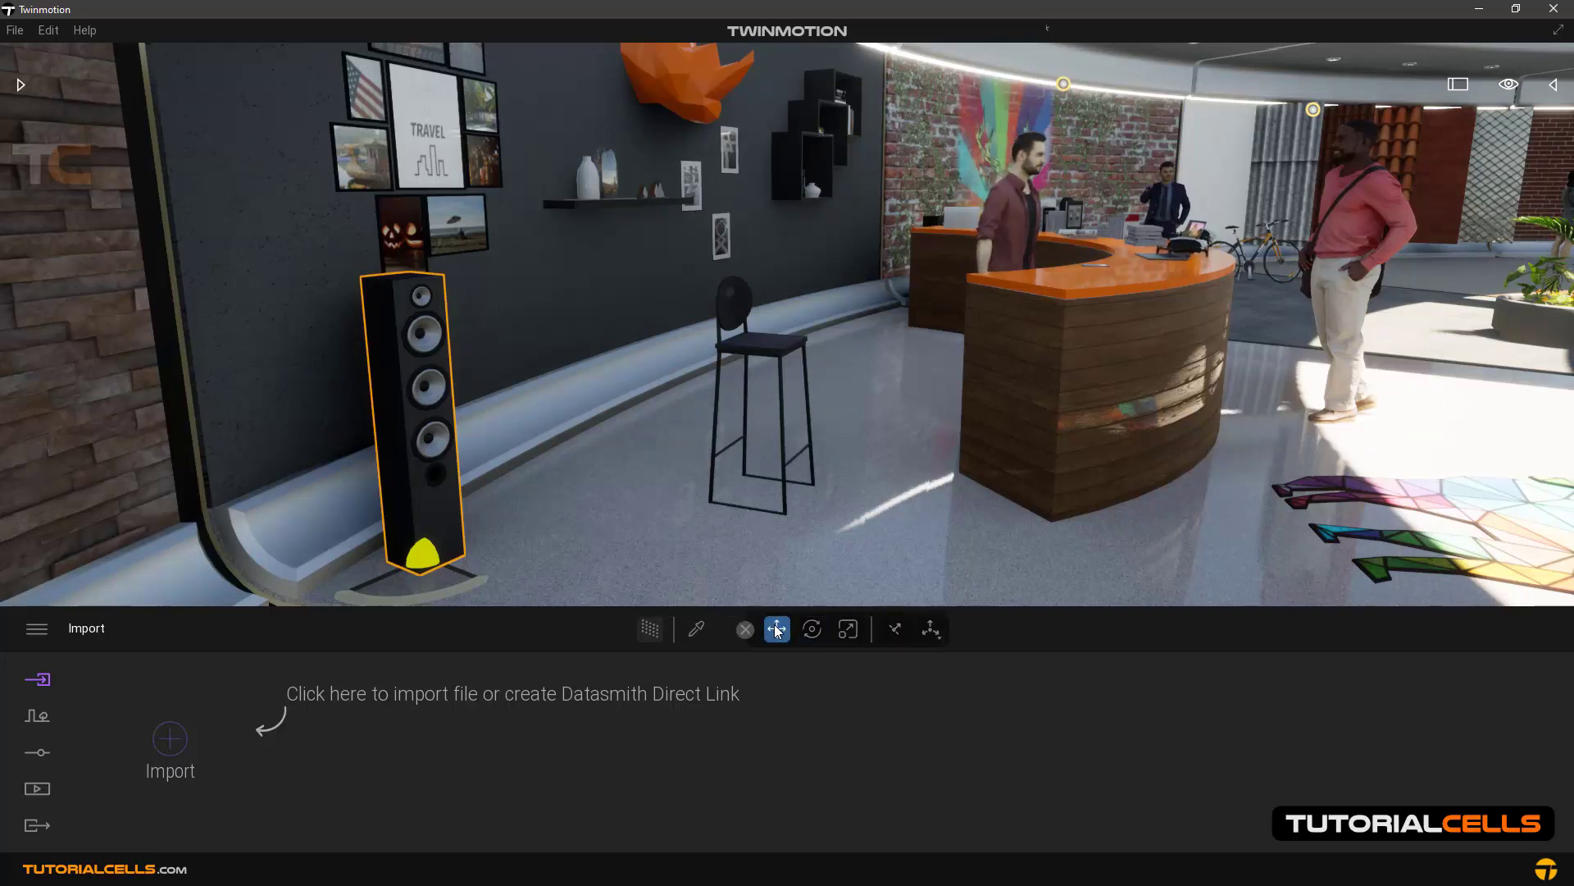
- Reselect the bar stool and rotate it so it tips sideways at an angle
click(759, 392)
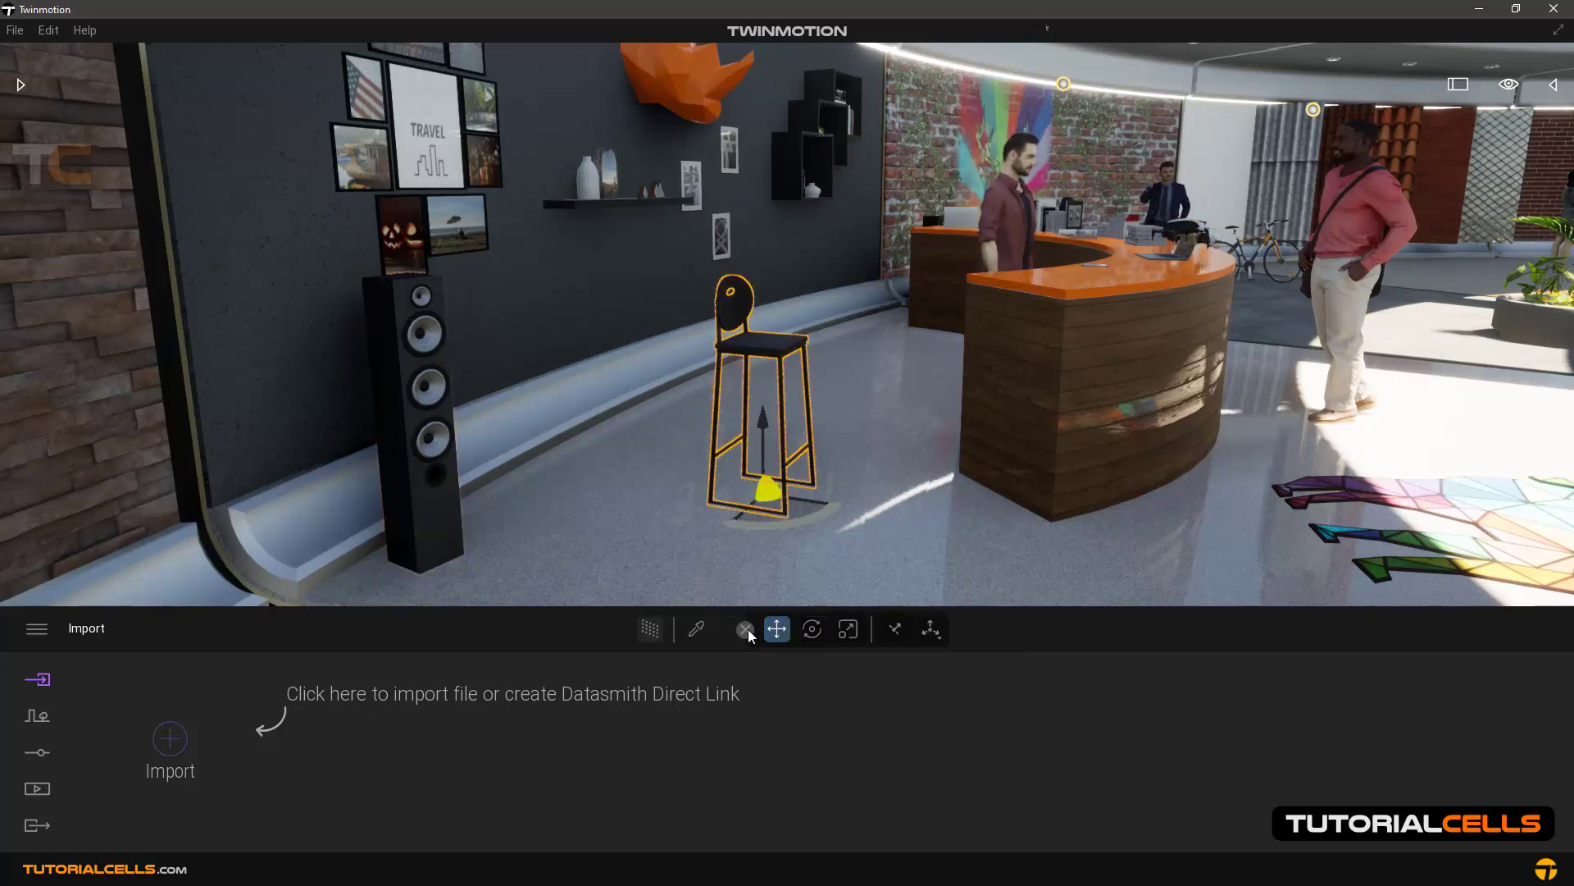
mouse_move(775, 628)
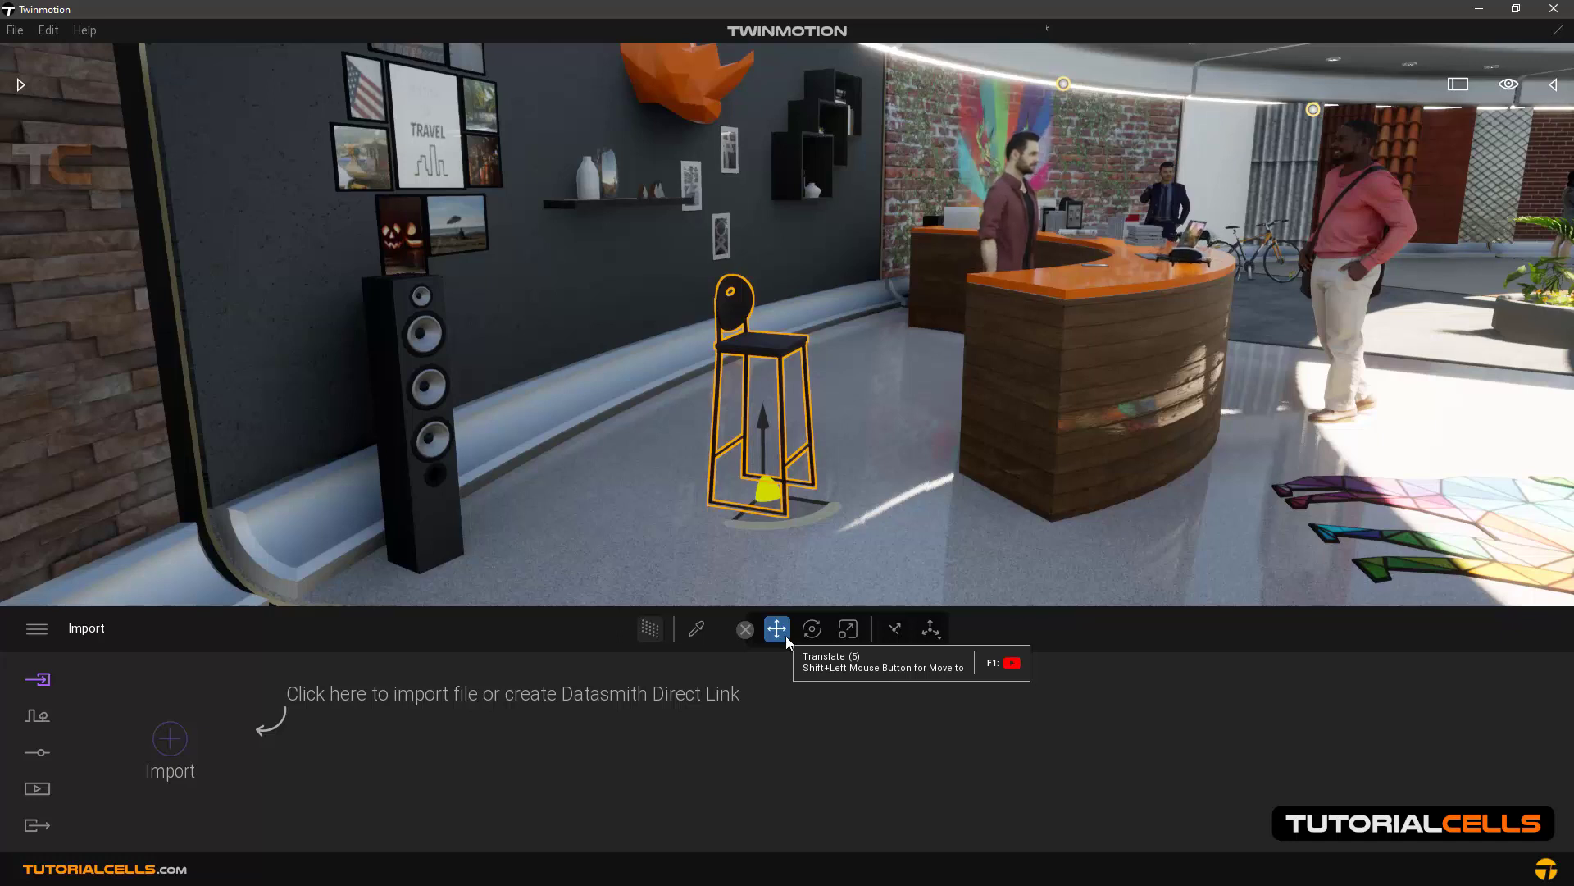
click(811, 628)
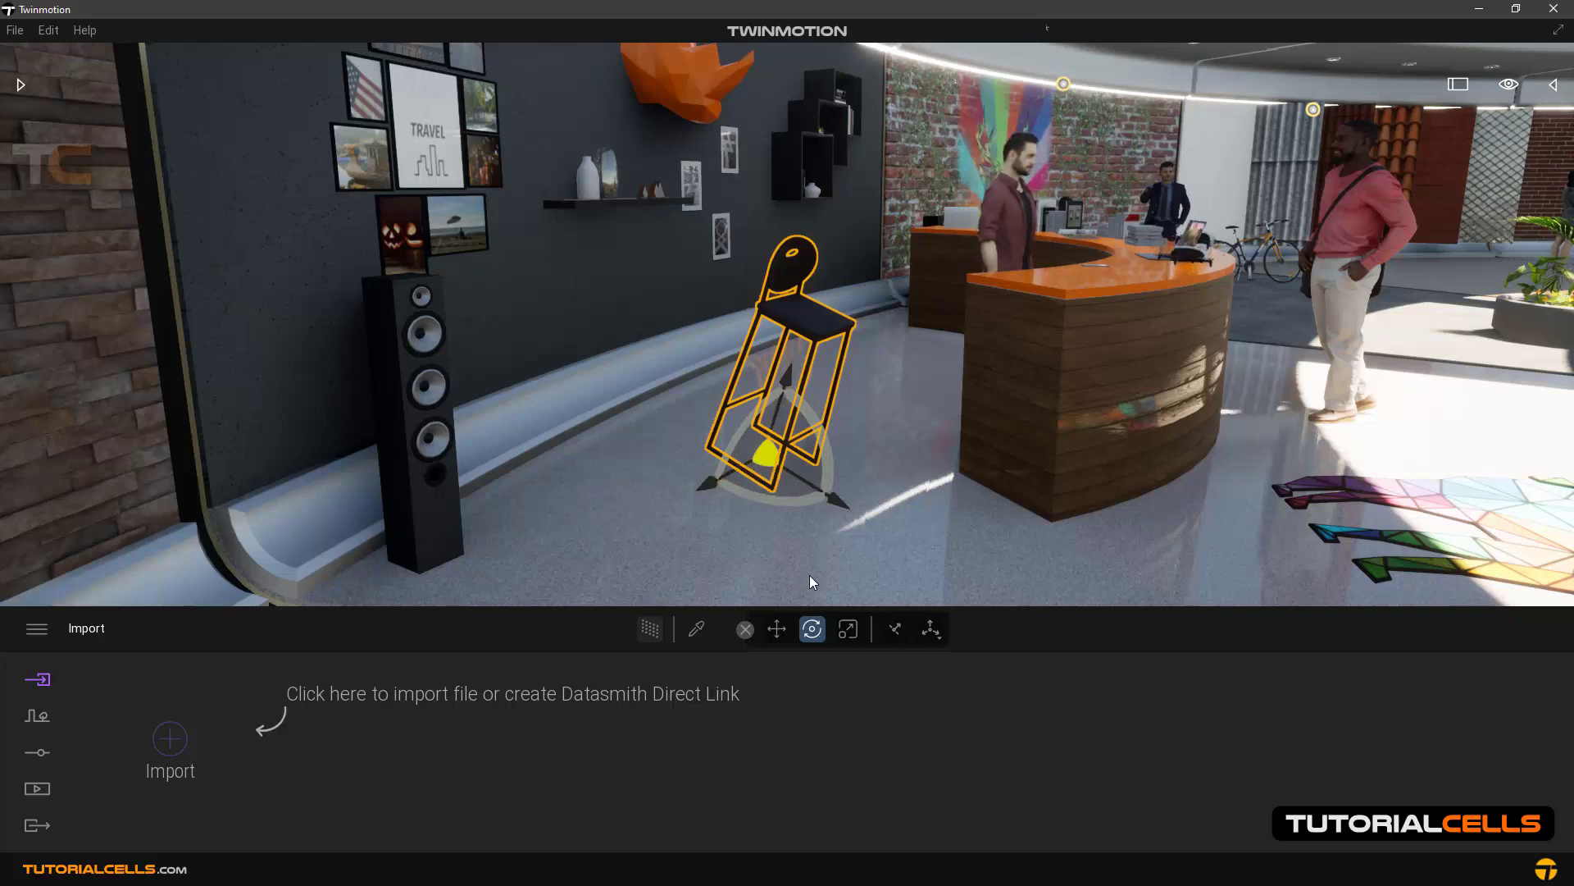
mouse_move(810, 508)
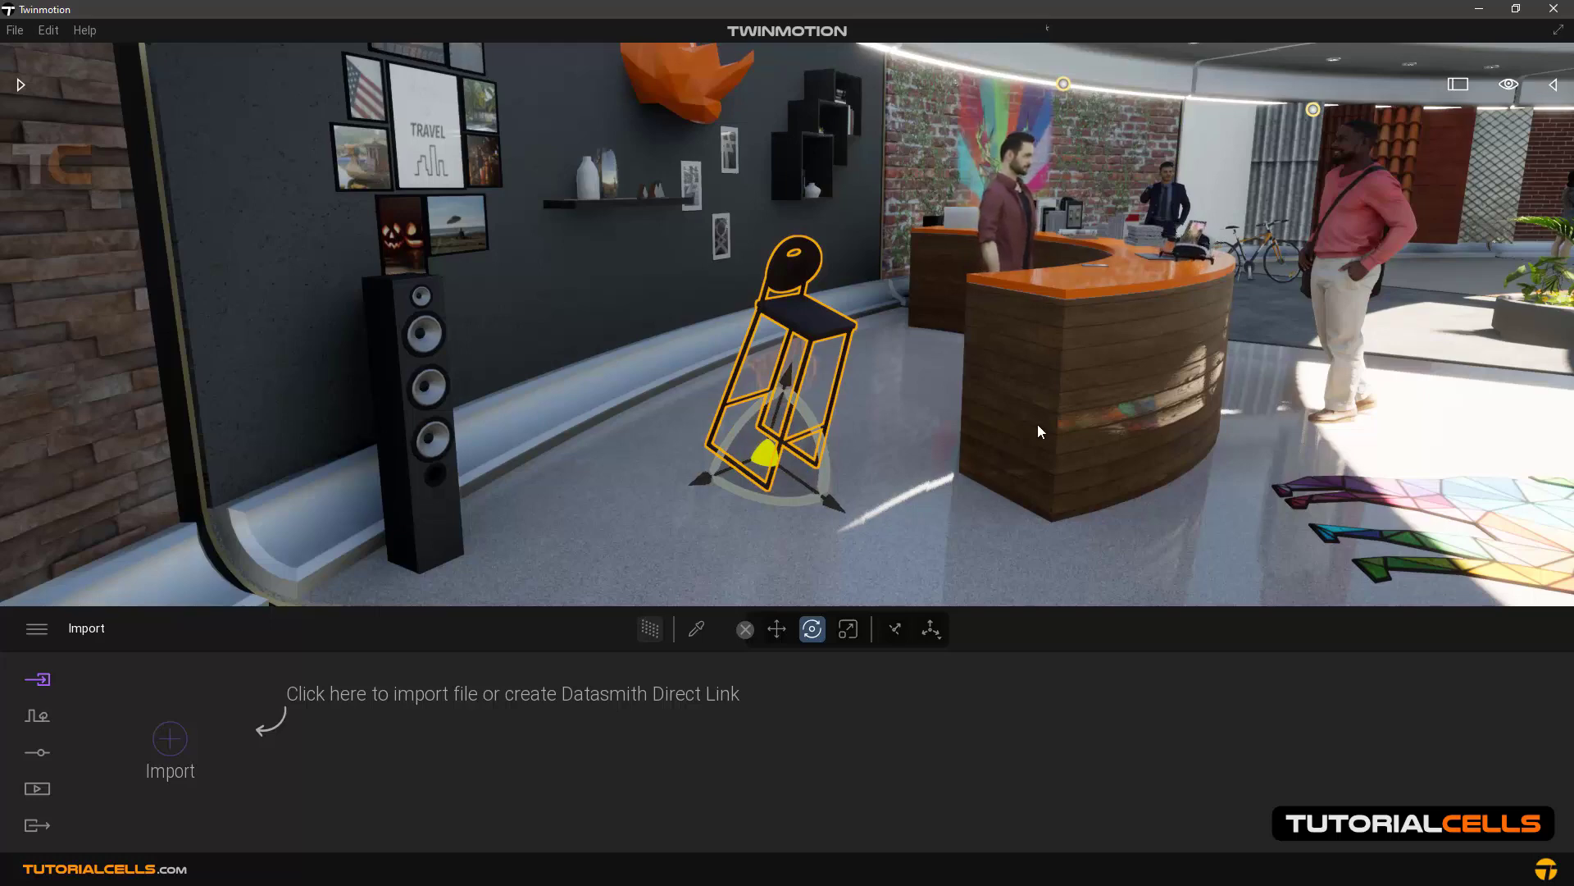
- Show the stool's Transform values in the right panel instead of Statistics
click(1550, 84)
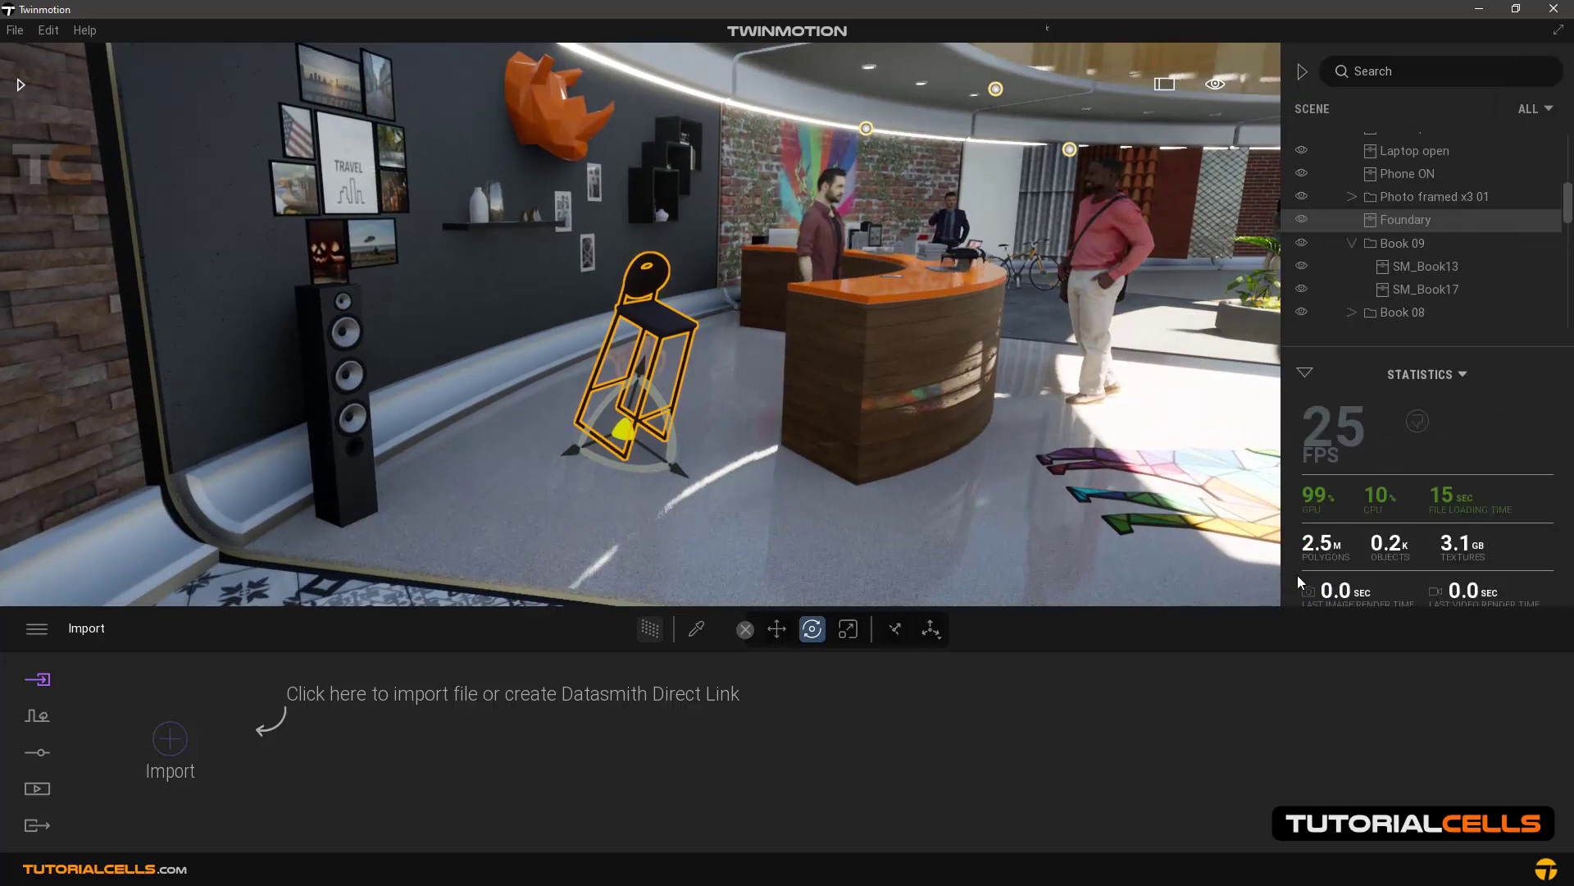
click(1420, 330)
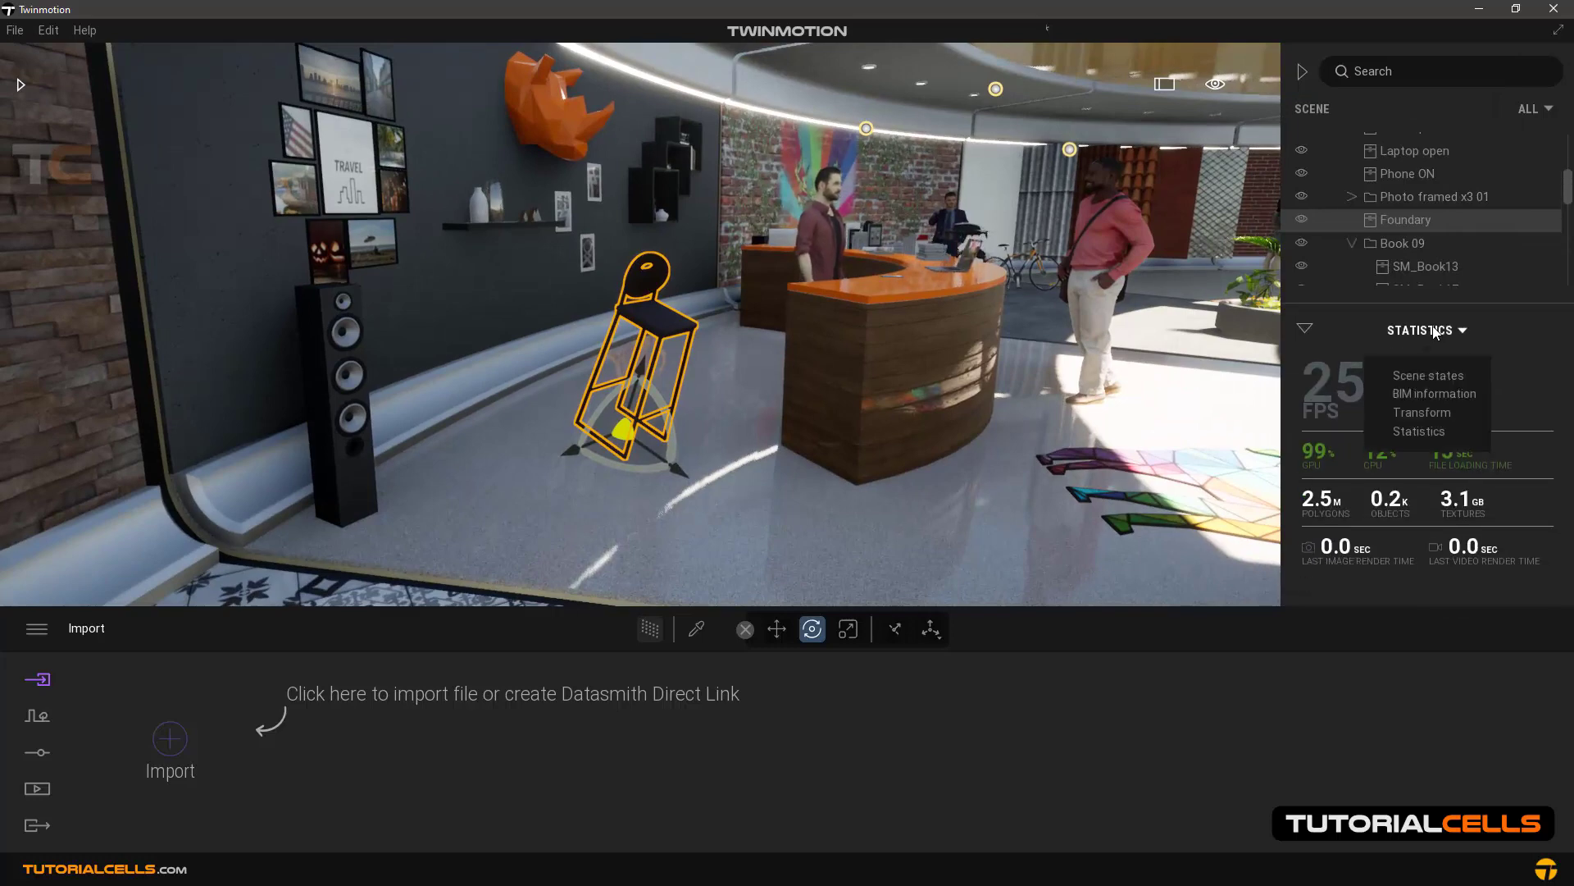
click(1422, 411)
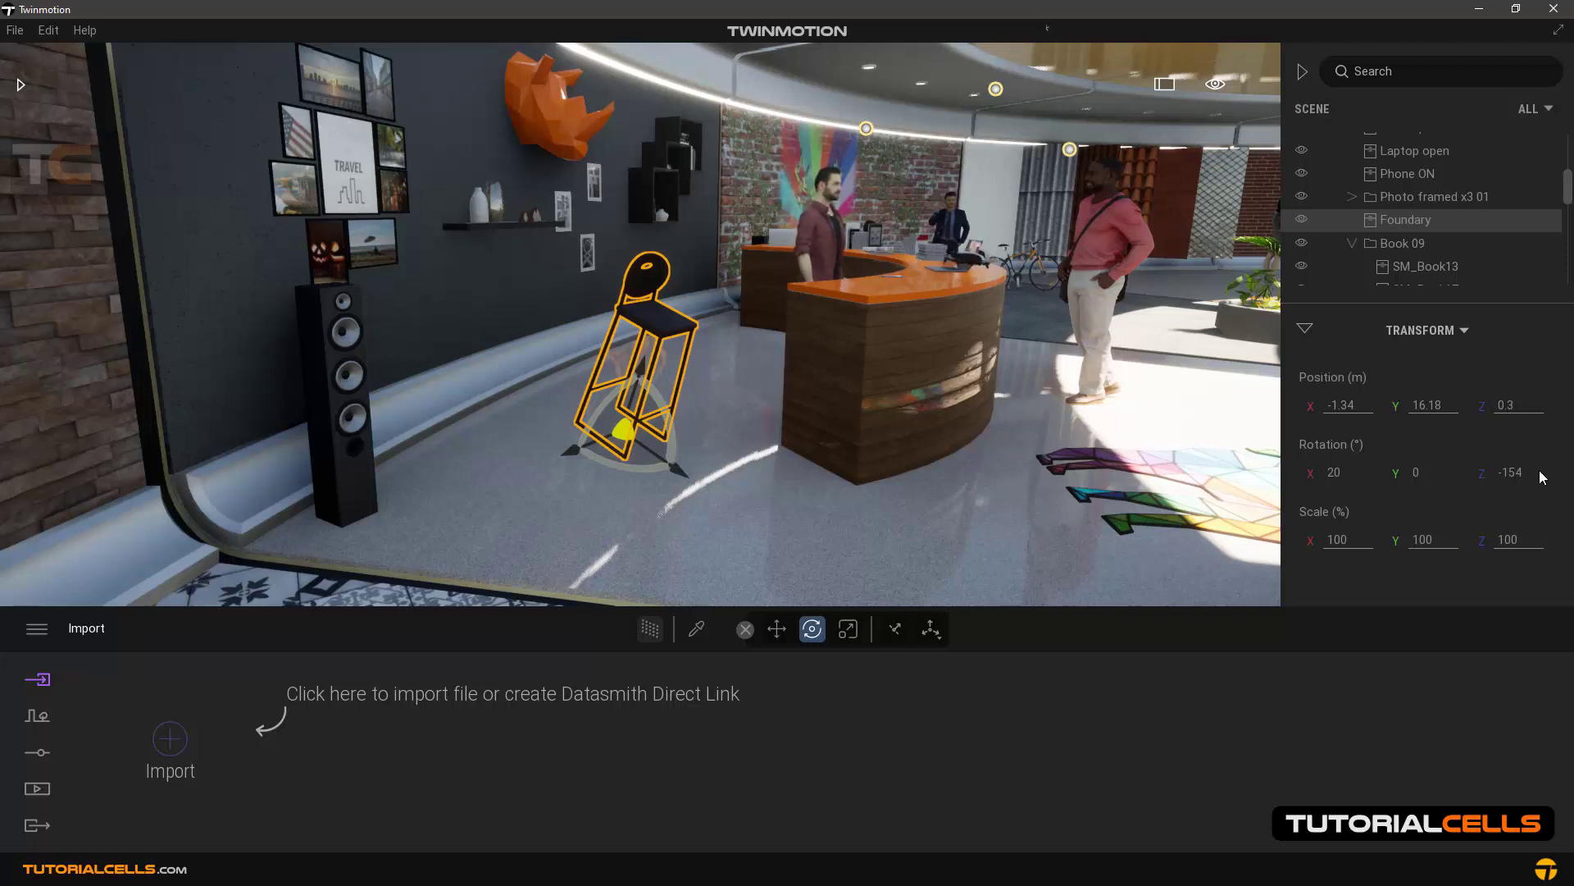
mouse_move(641, 468)
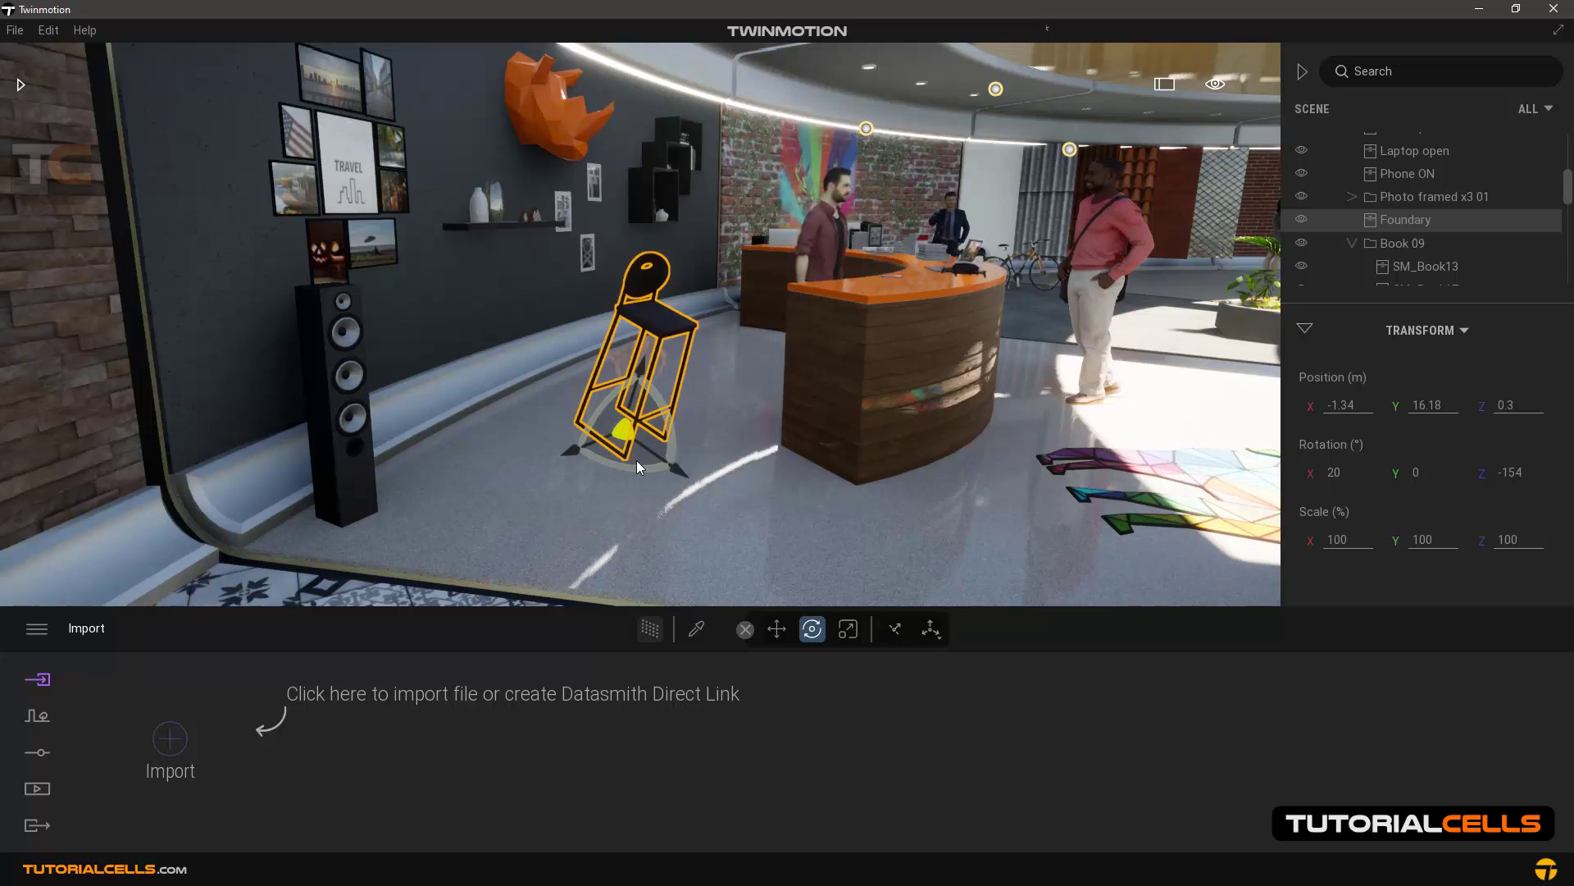
mouse_move(1482, 484)
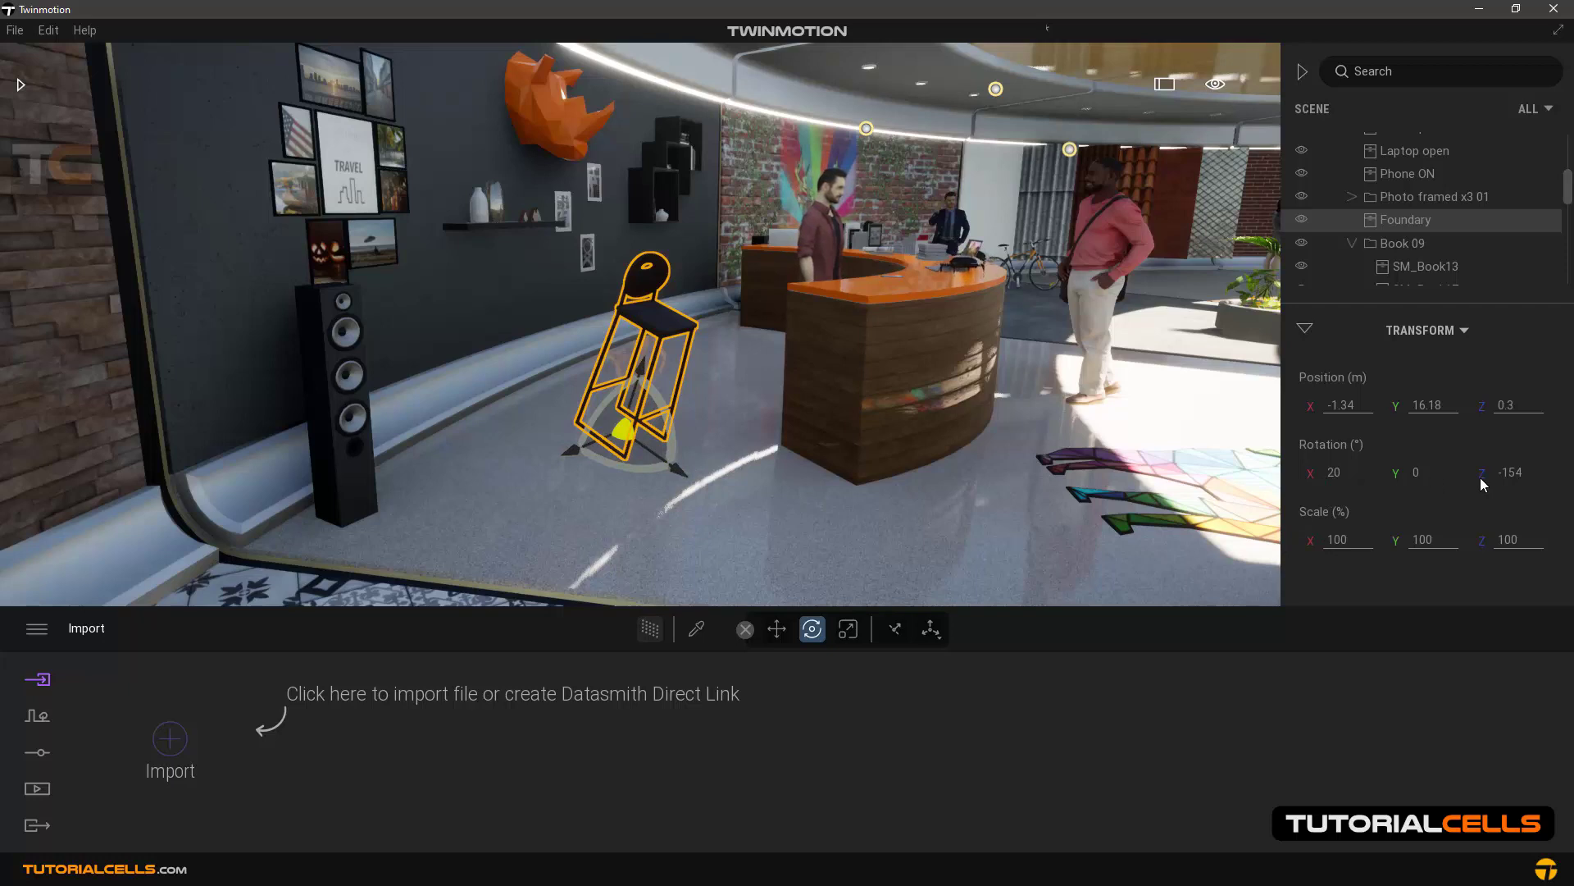
mouse_move(1314, 553)
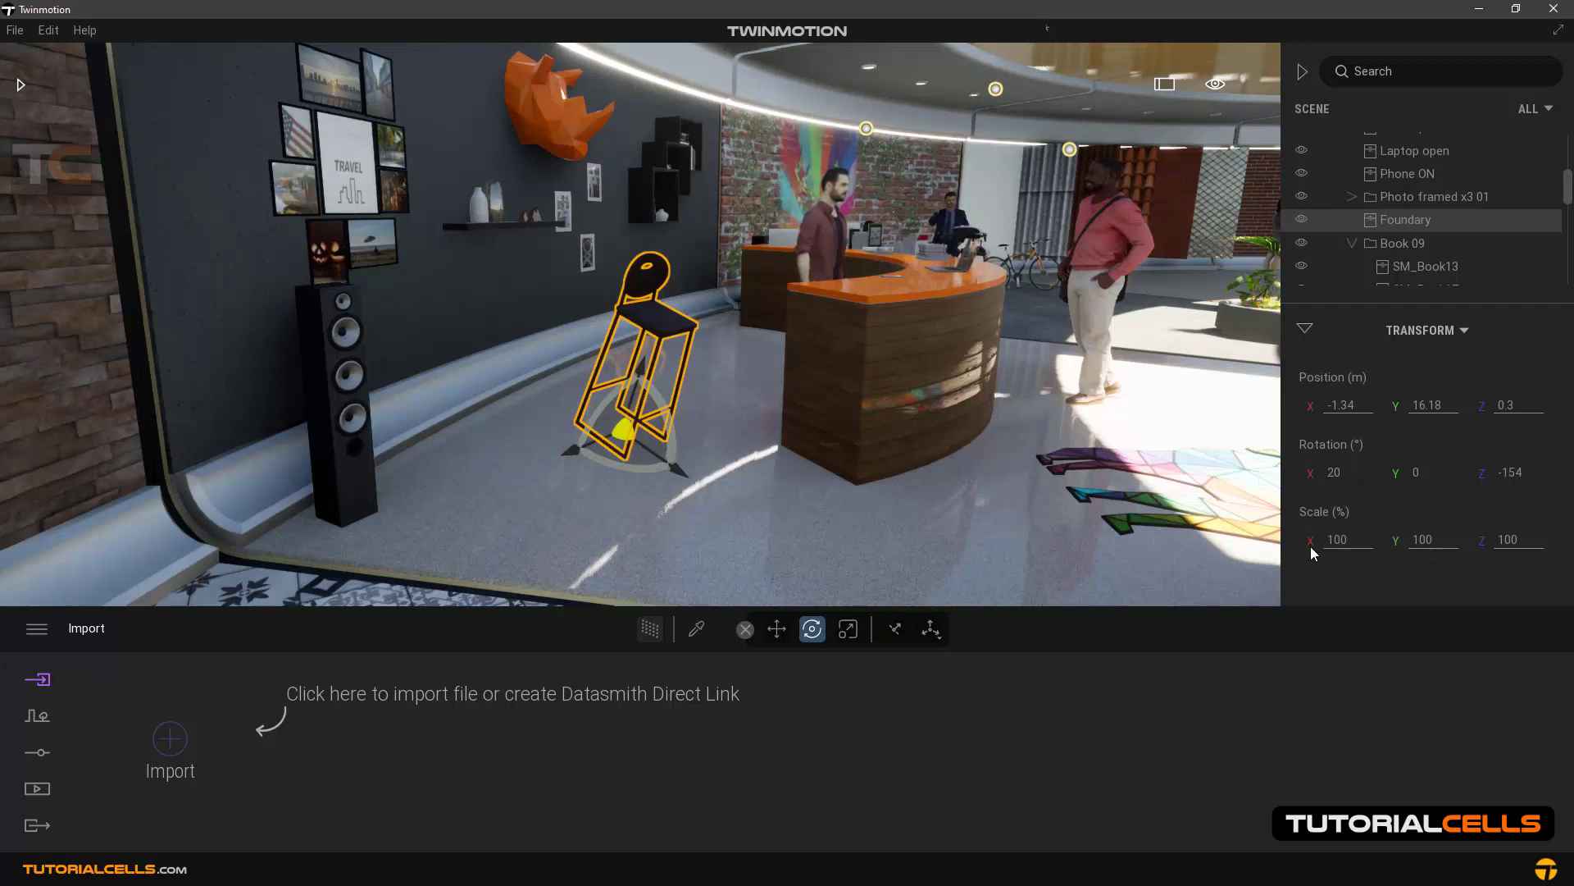
mouse_move(1442, 589)
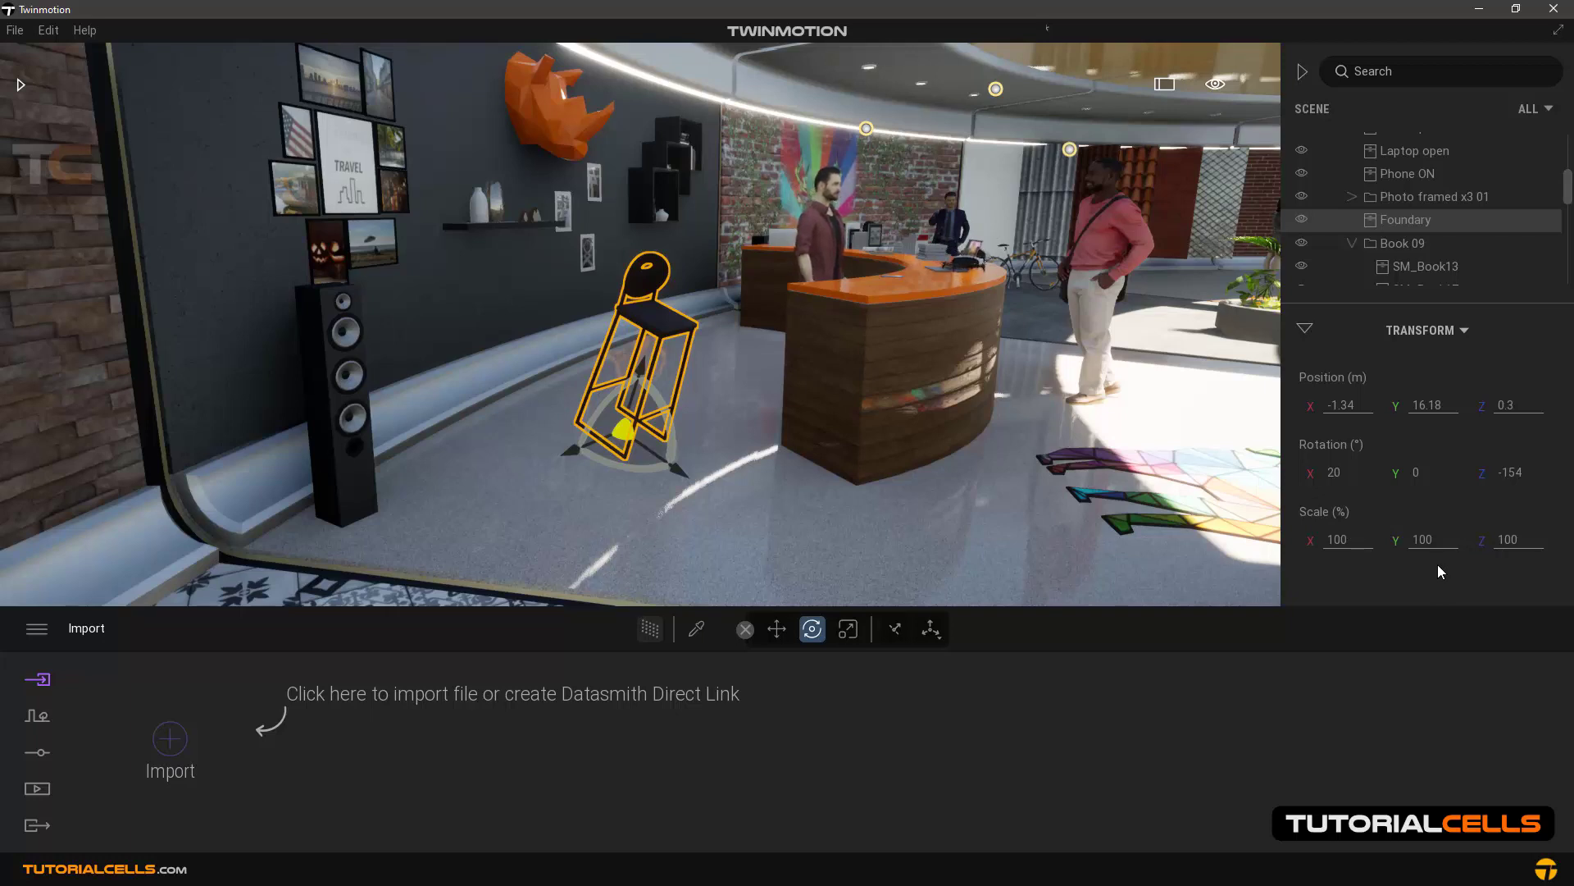
mouse_move(1358, 482)
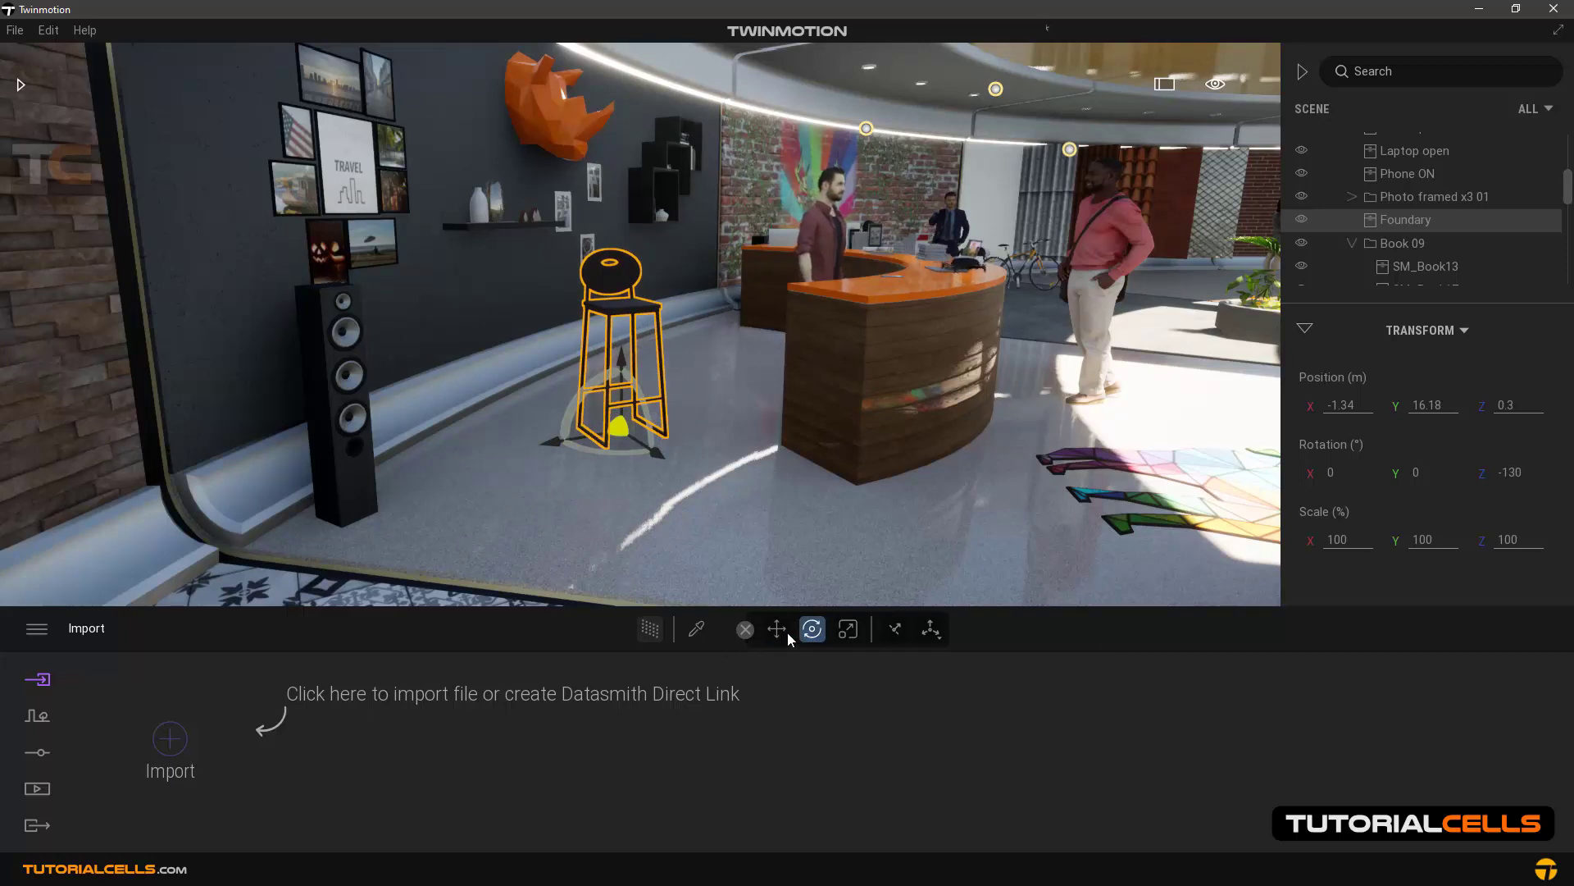
- Show the scale gizmo on the upright stool, scale still at 100 percent
click(847, 630)
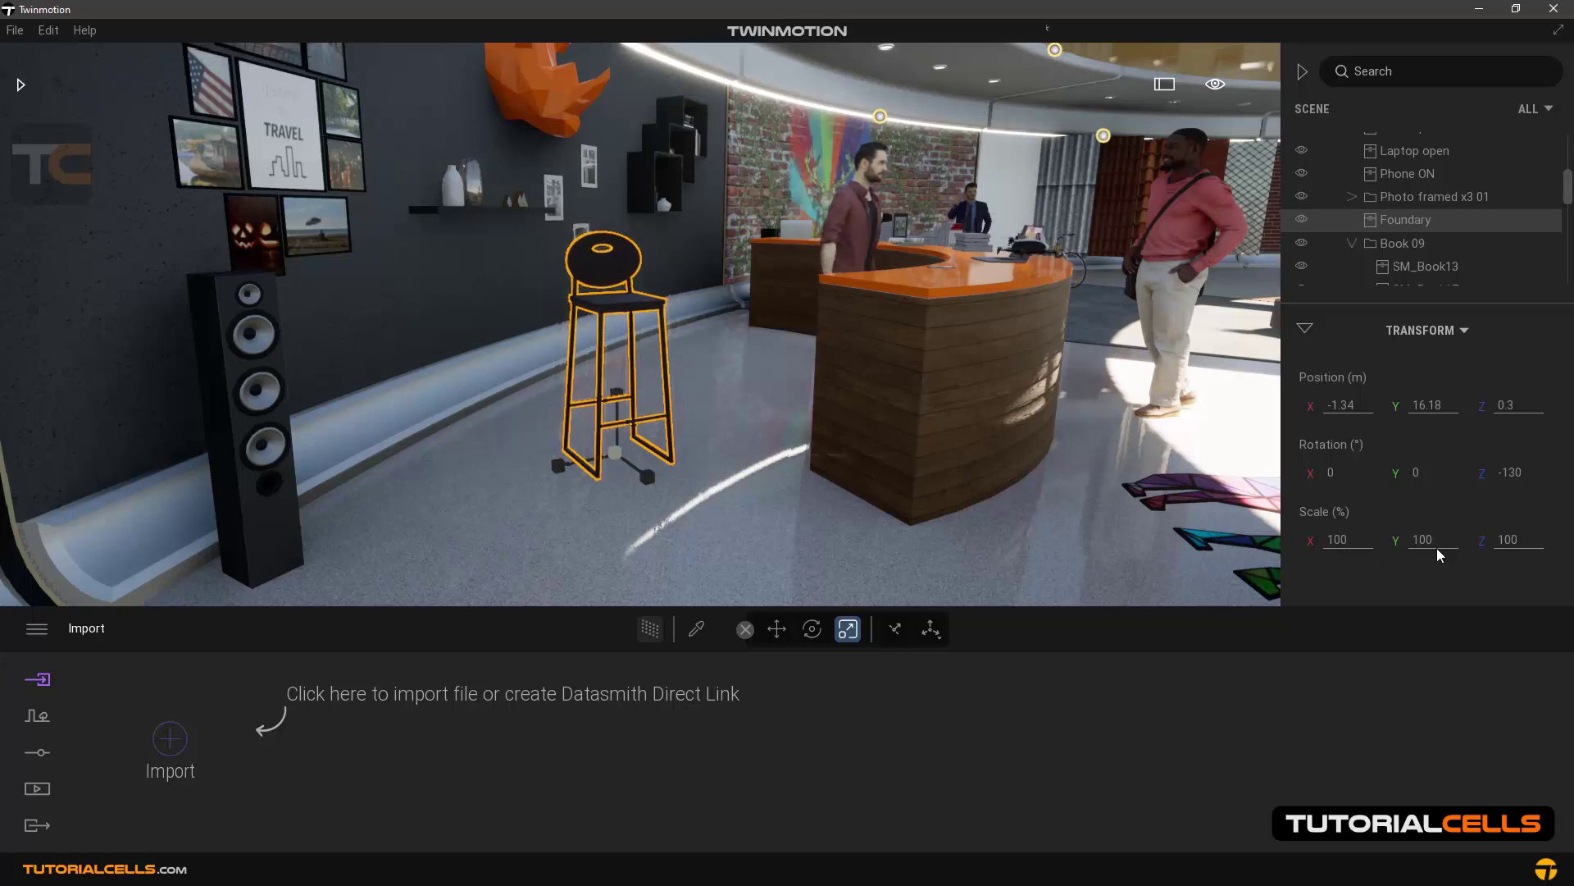
mouse_move(642, 483)
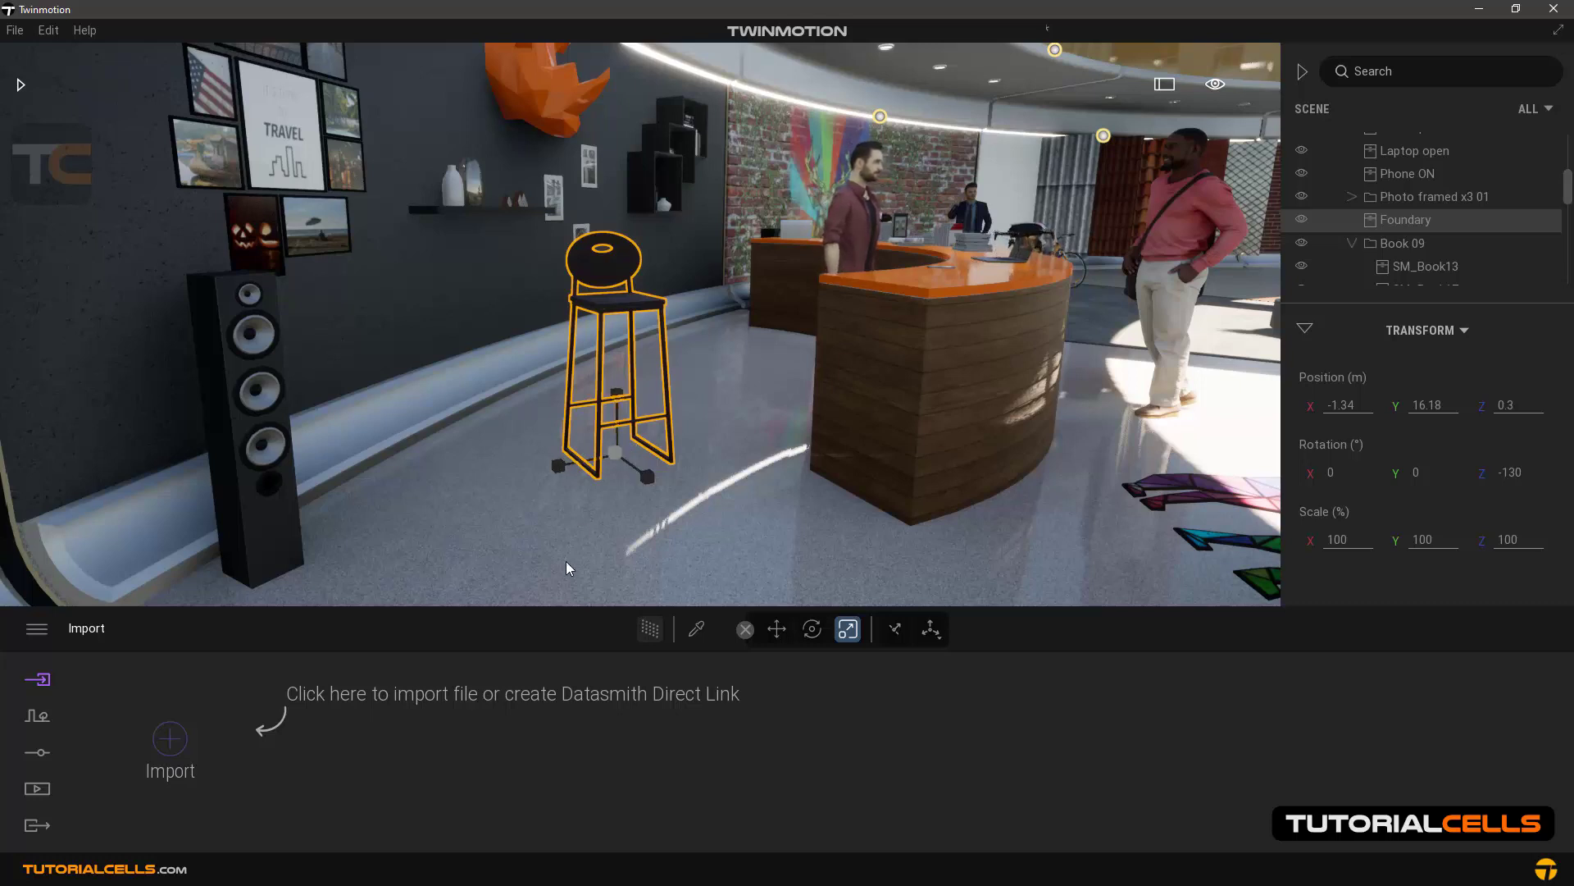
mouse_move(602, 558)
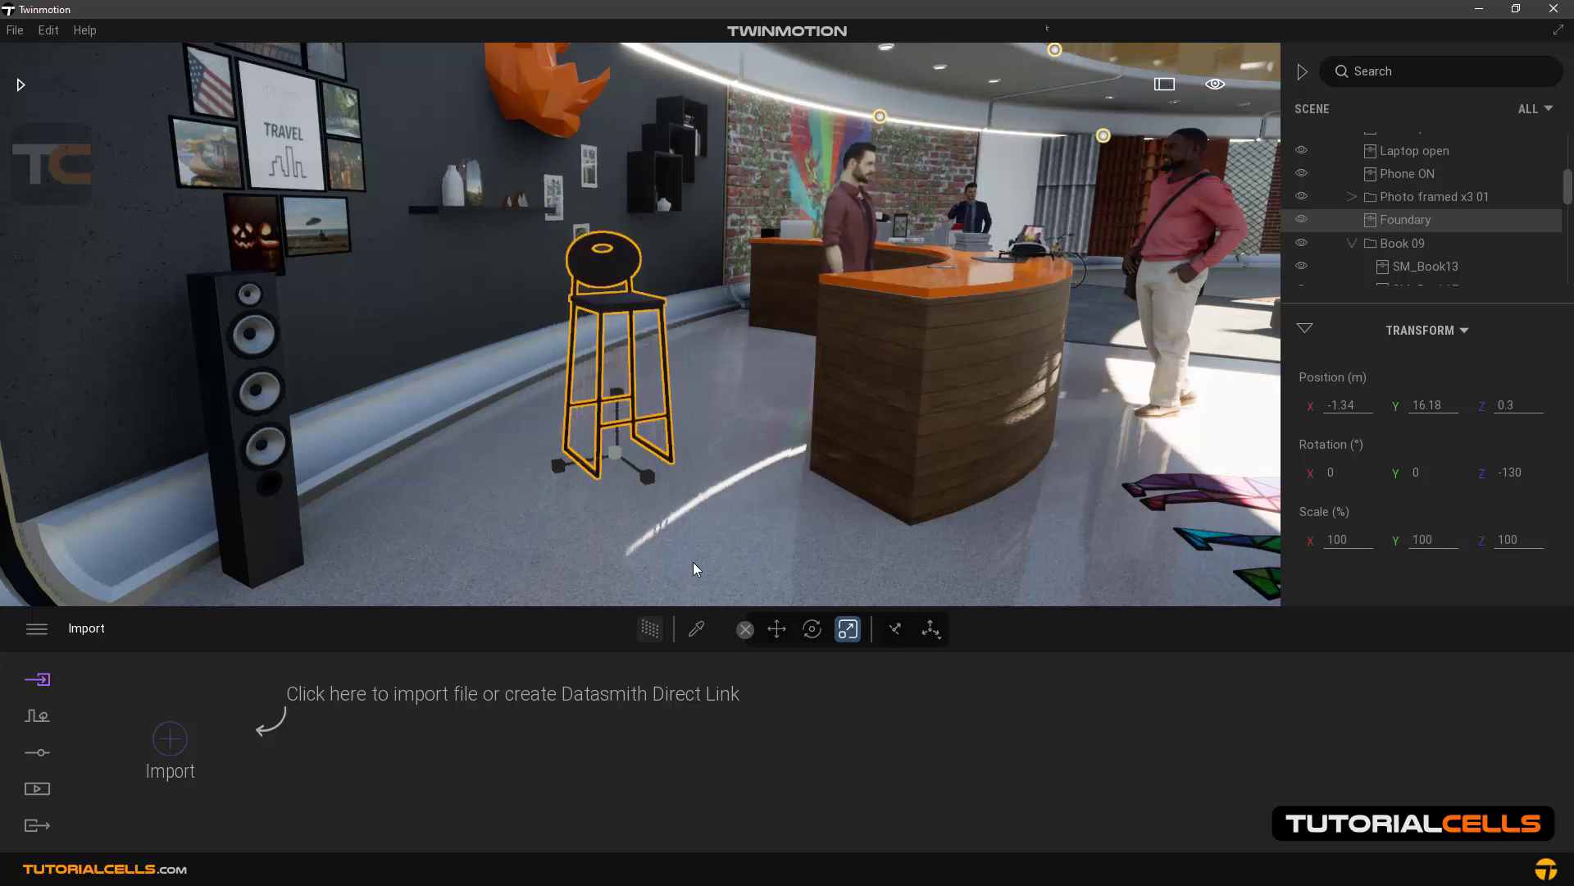
mouse_move(666, 556)
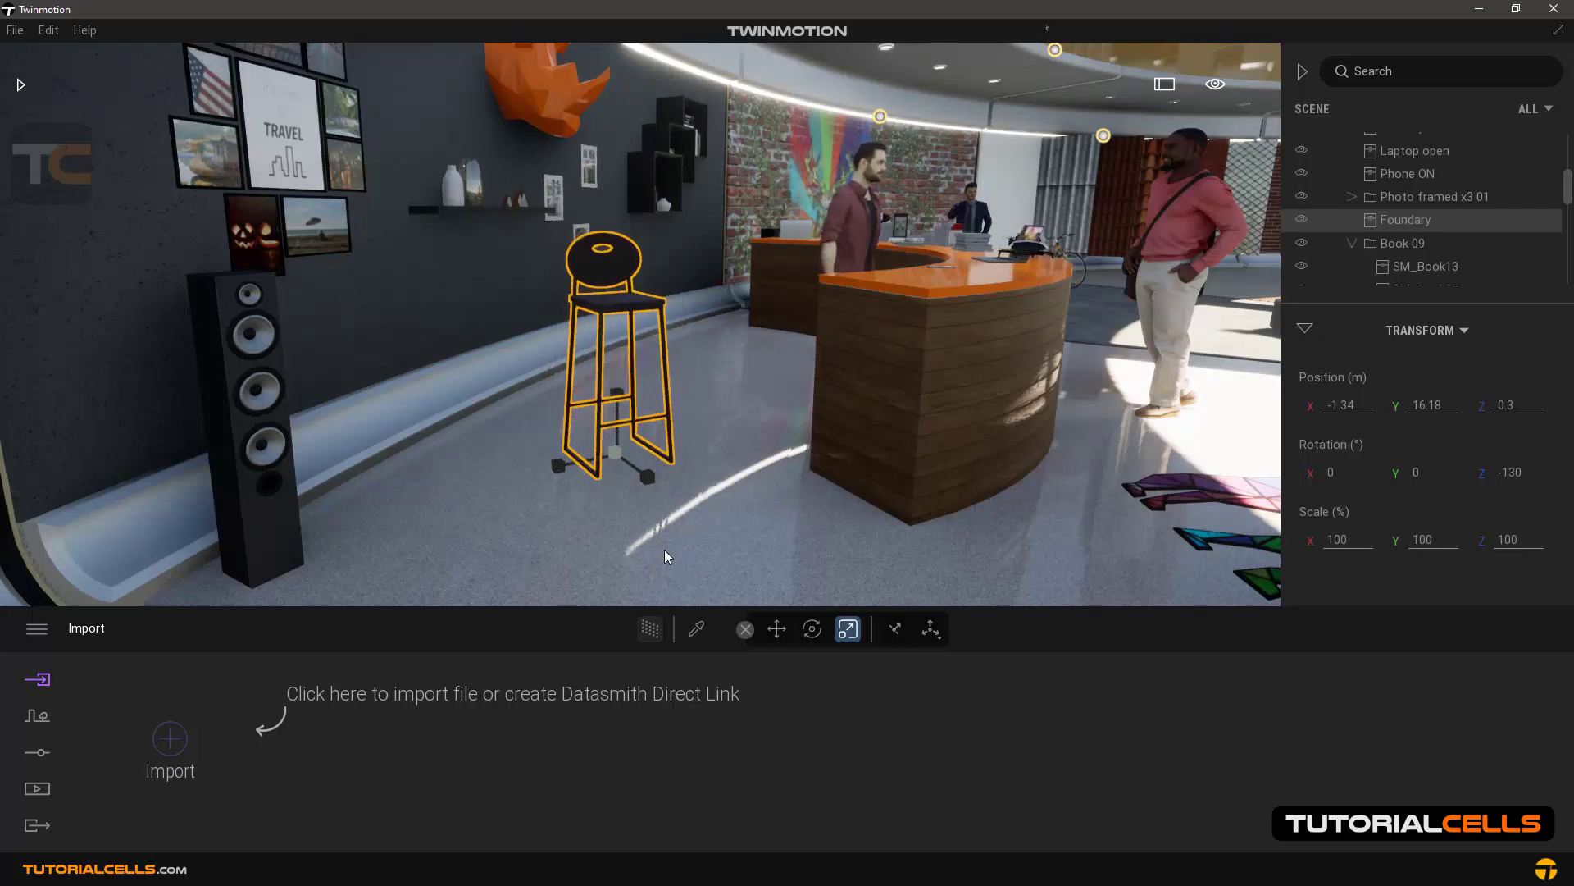
mouse_move(663, 552)
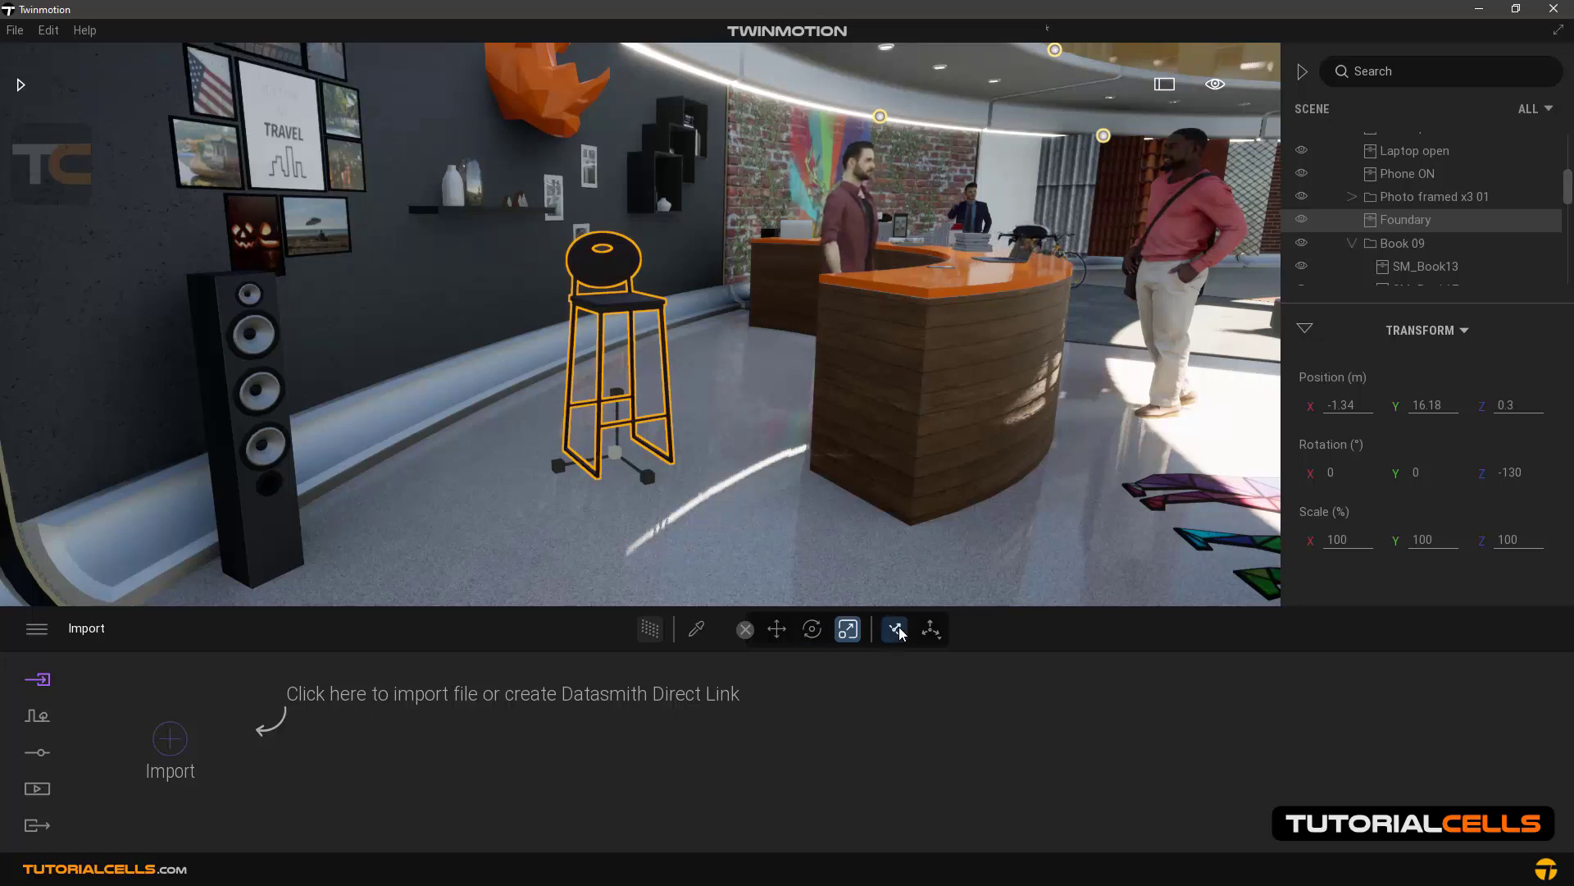
mouse_move(892, 629)
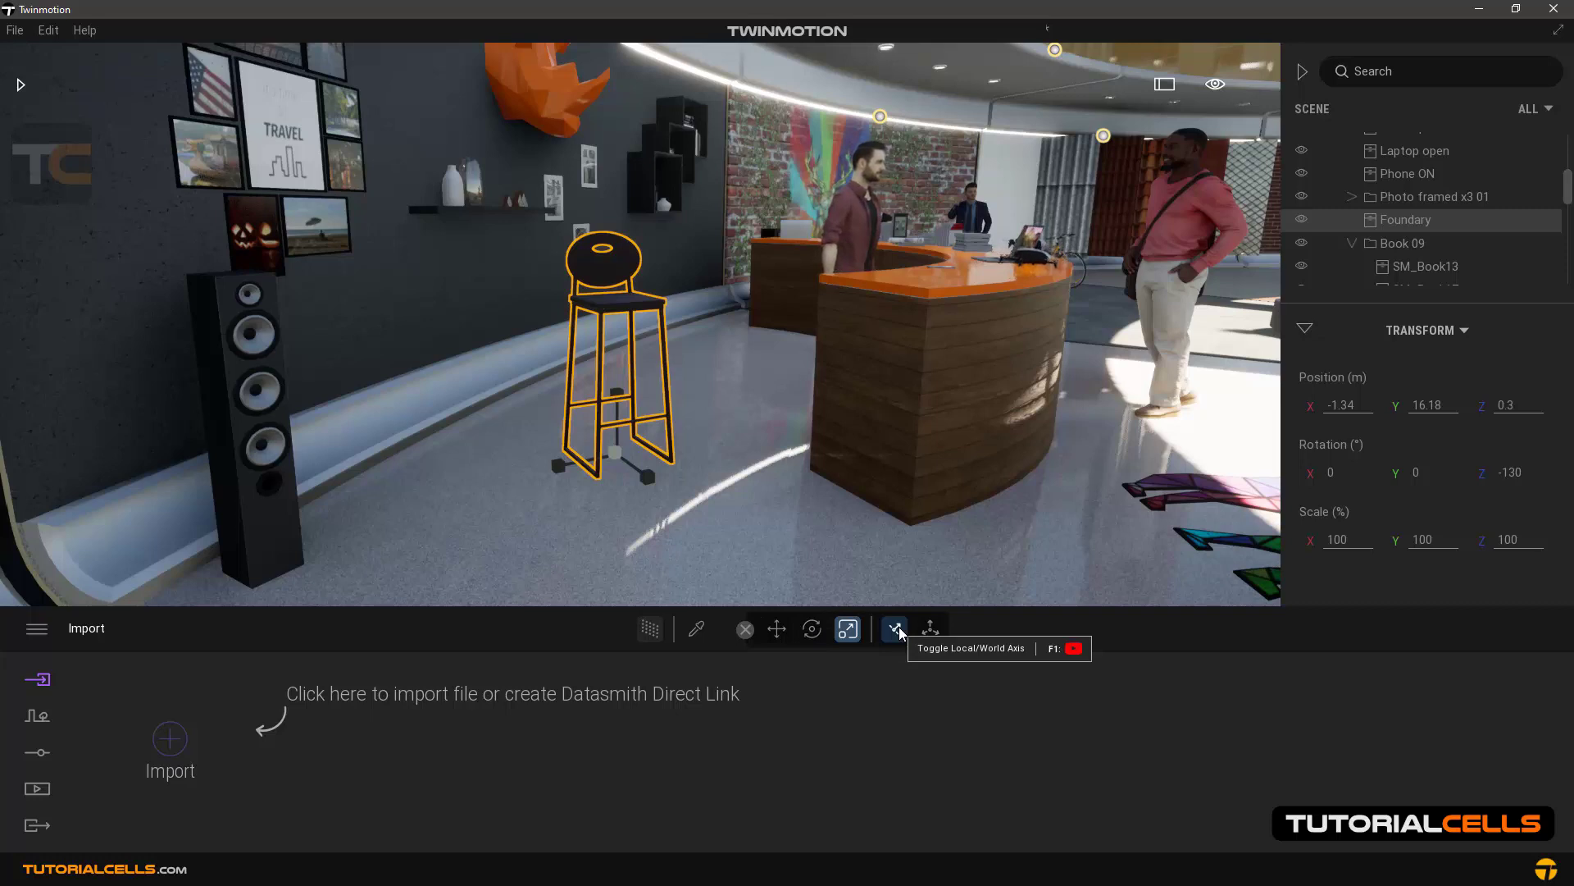
- Toggle local/world axis and tilt the raised stool to rotation 30, 15, -167 degrees
click(776, 630)
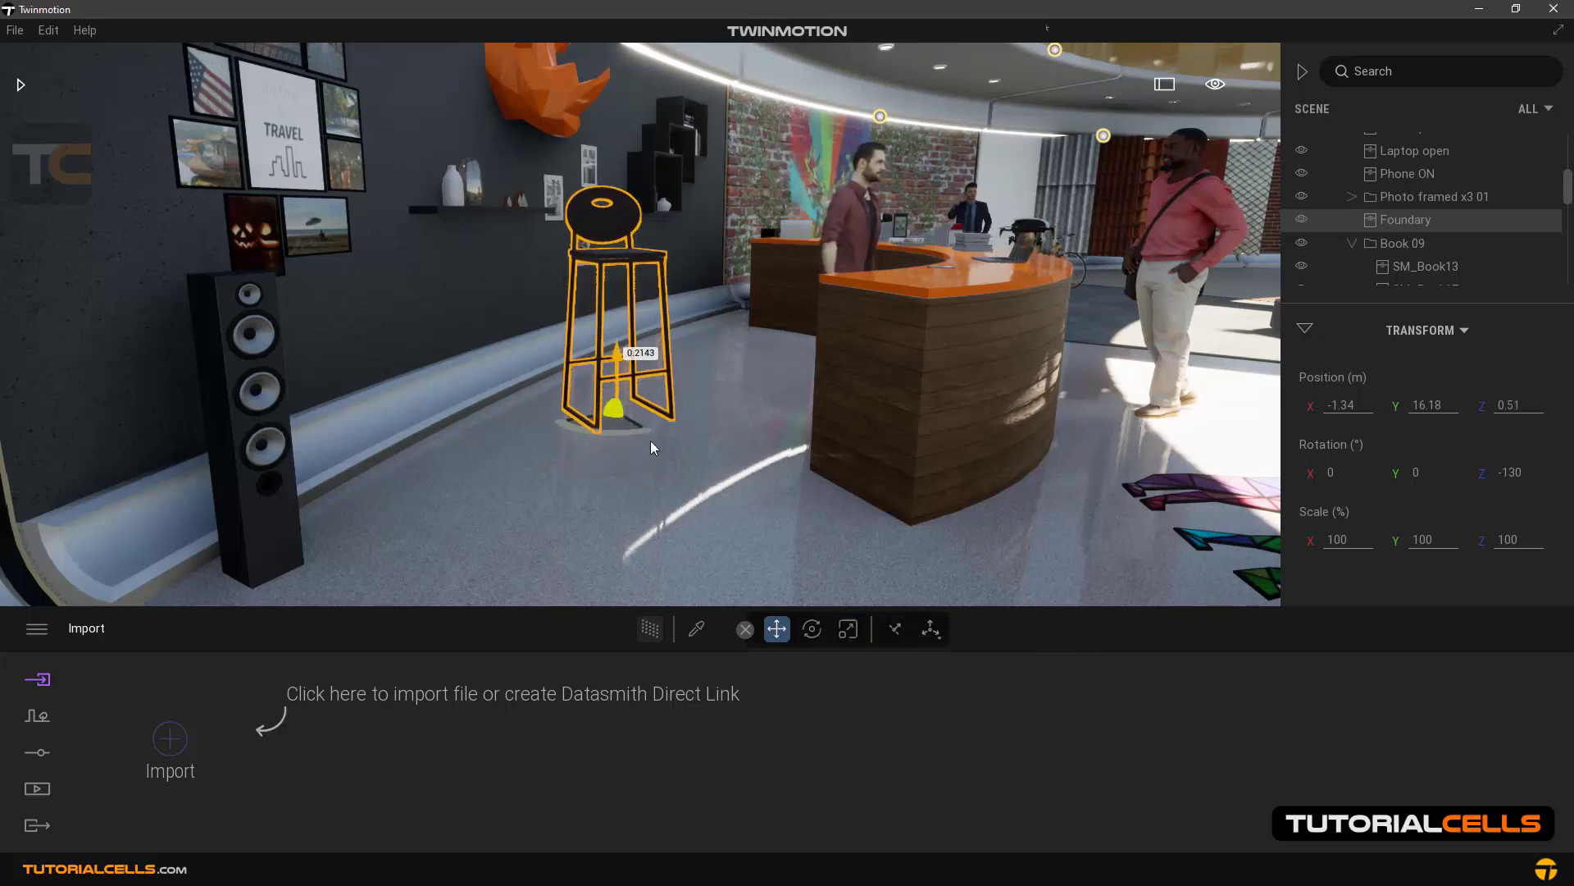
click(812, 628)
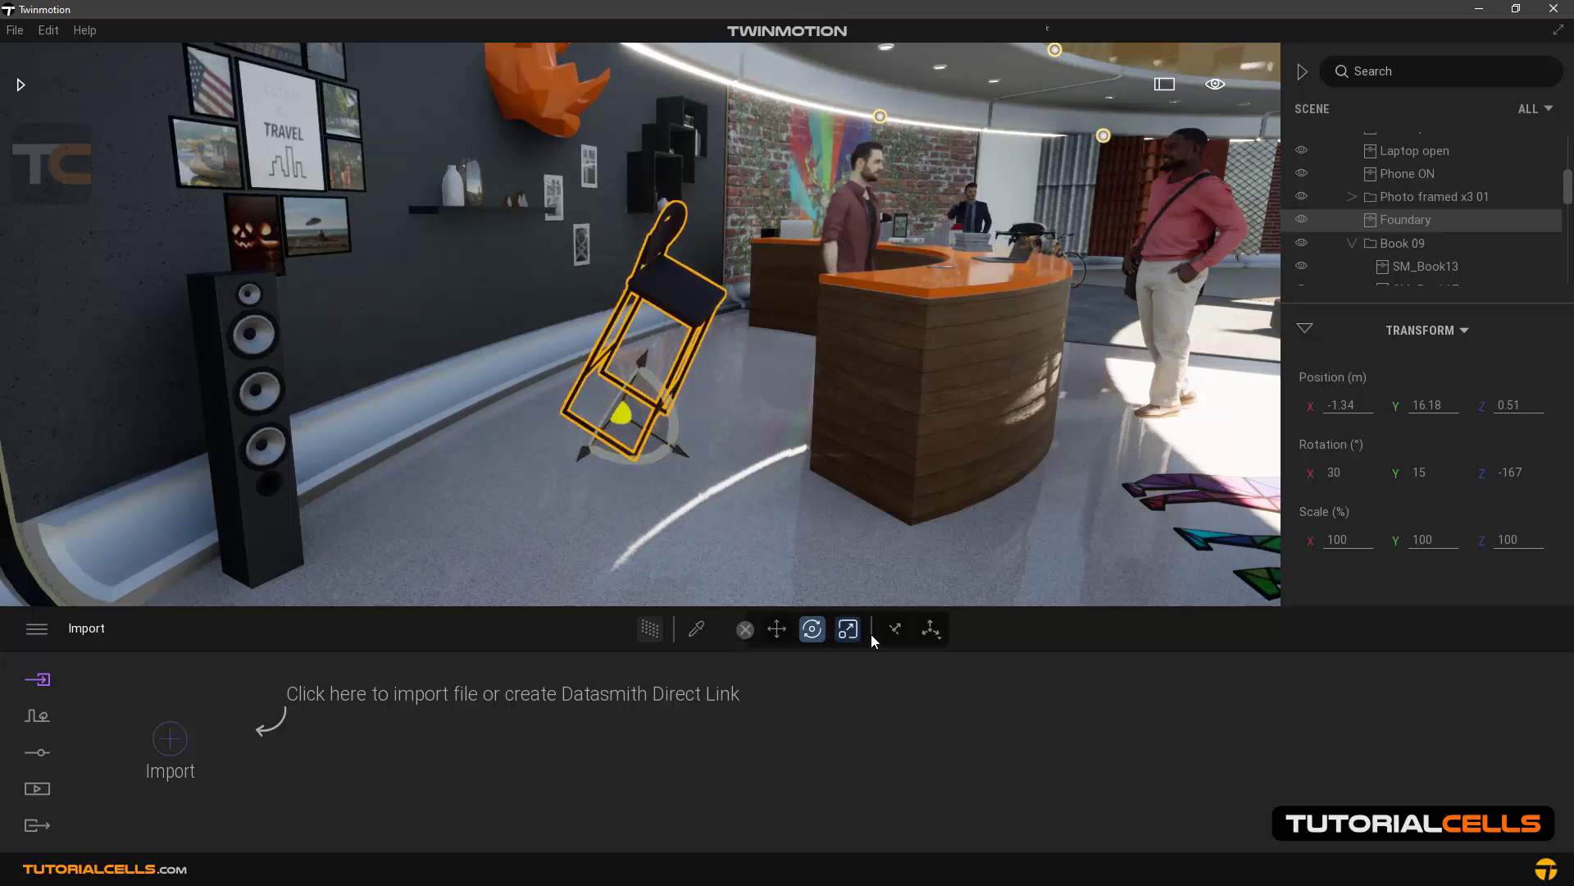
mouse_move(892, 630)
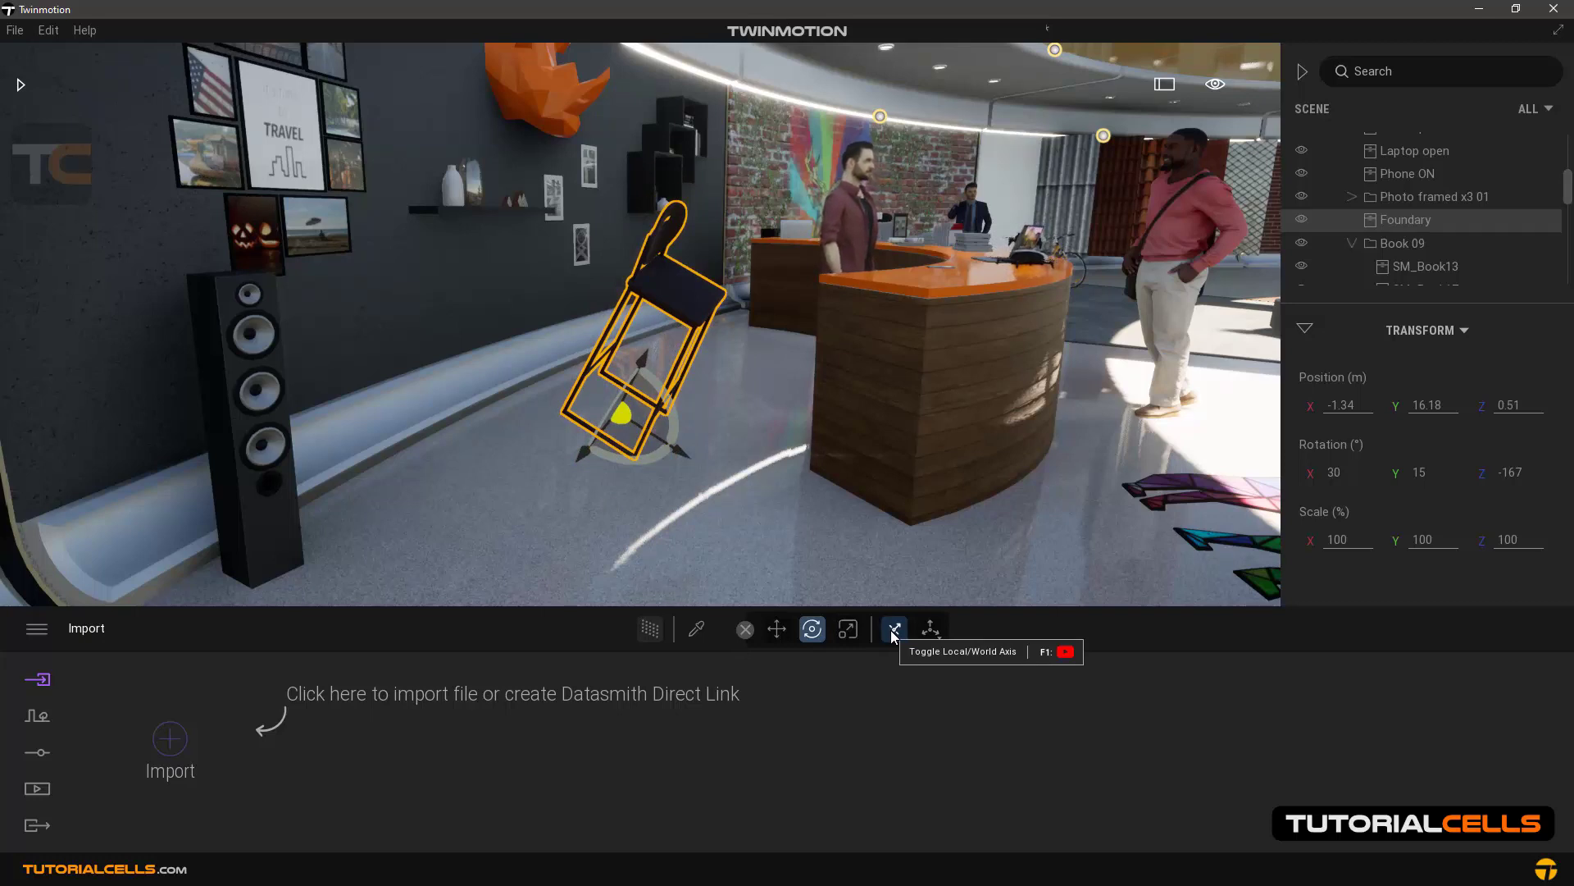
mouse_move(775, 616)
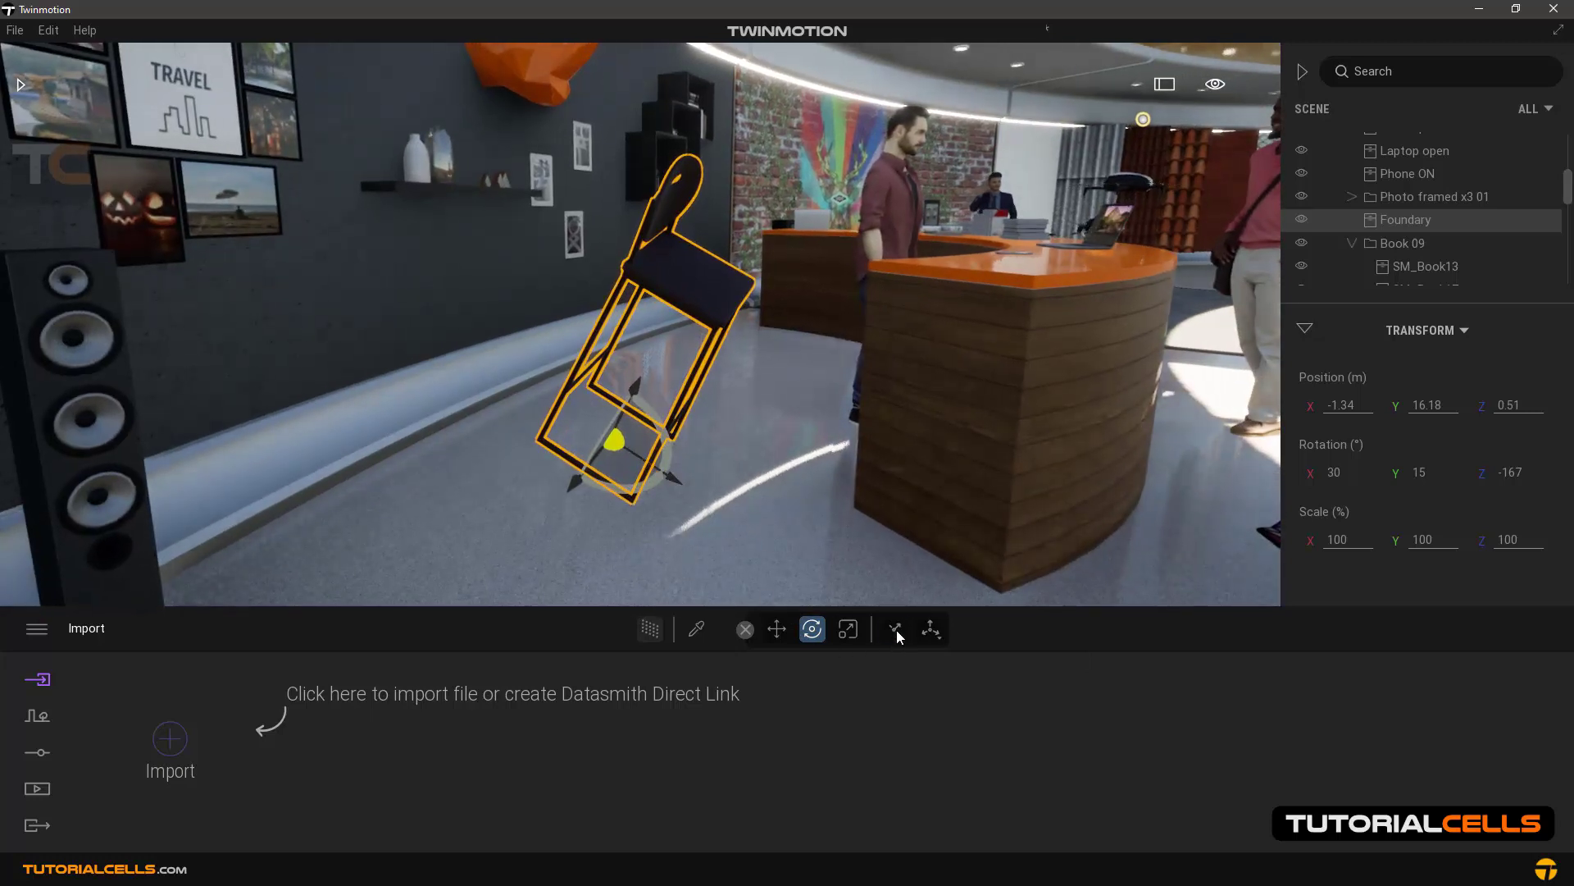
mouse_move(893, 628)
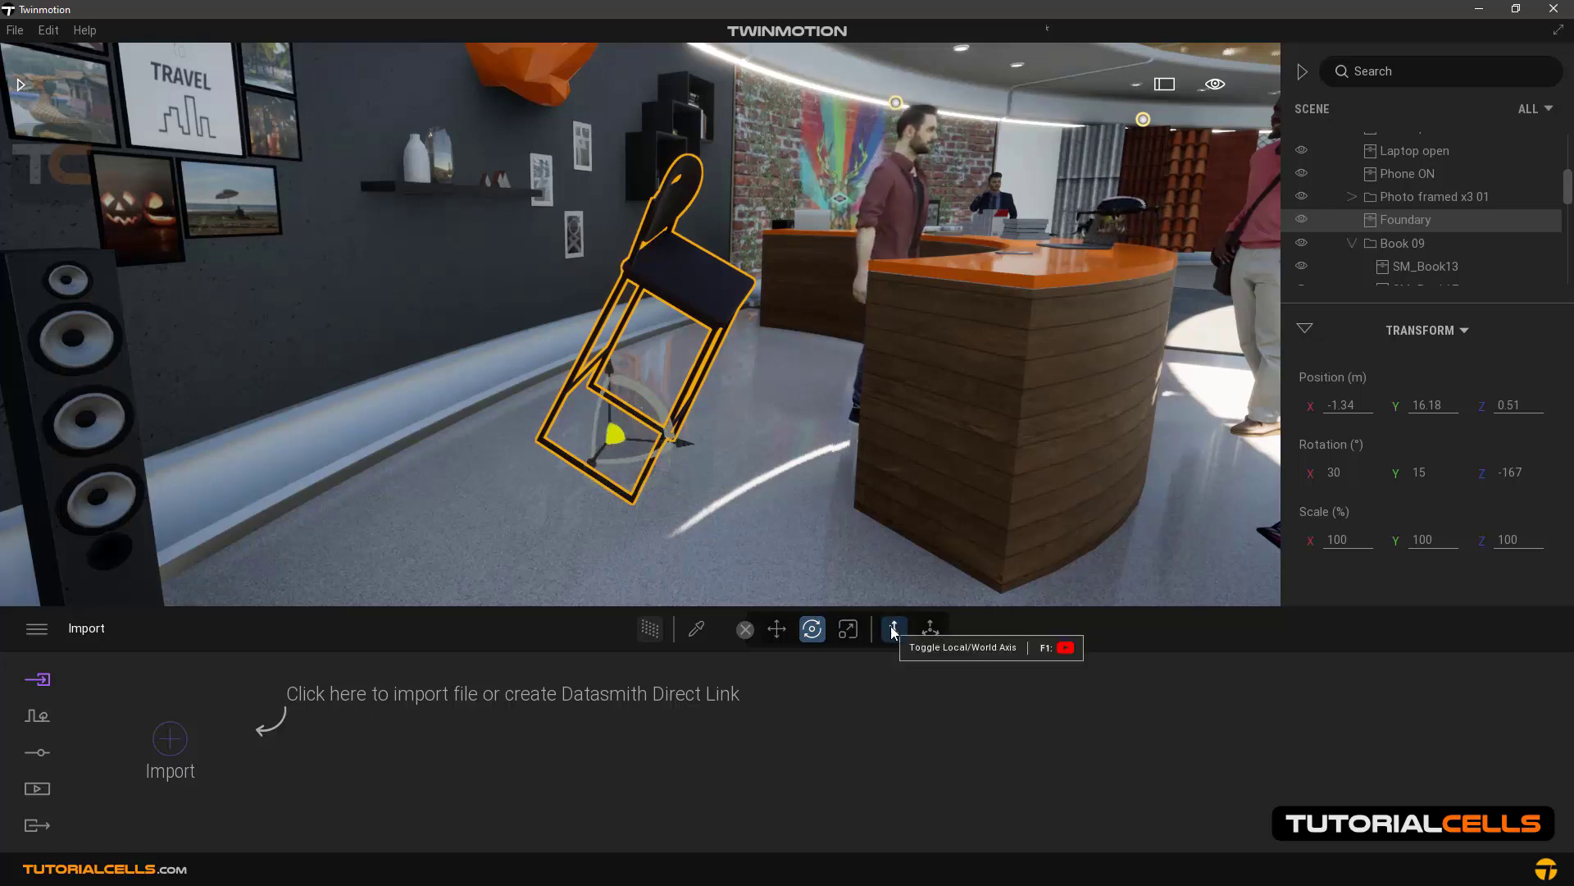
- Toggle local/world axis twice while shifting the stool to position -1.38, 16.23, height 0.47 m
click(893, 630)
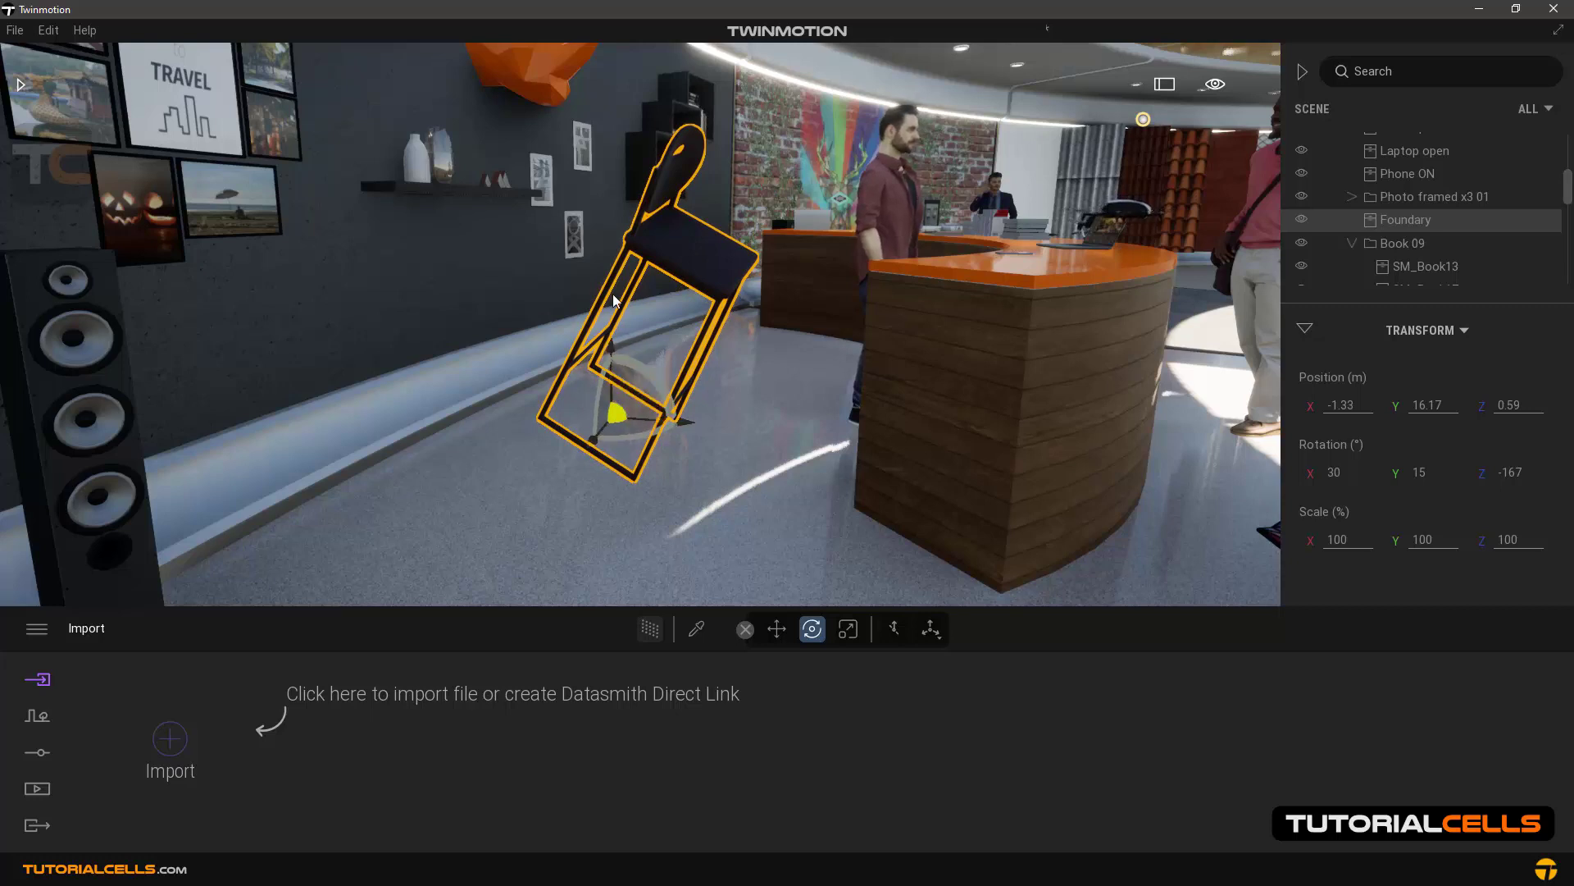
mouse_move(892, 628)
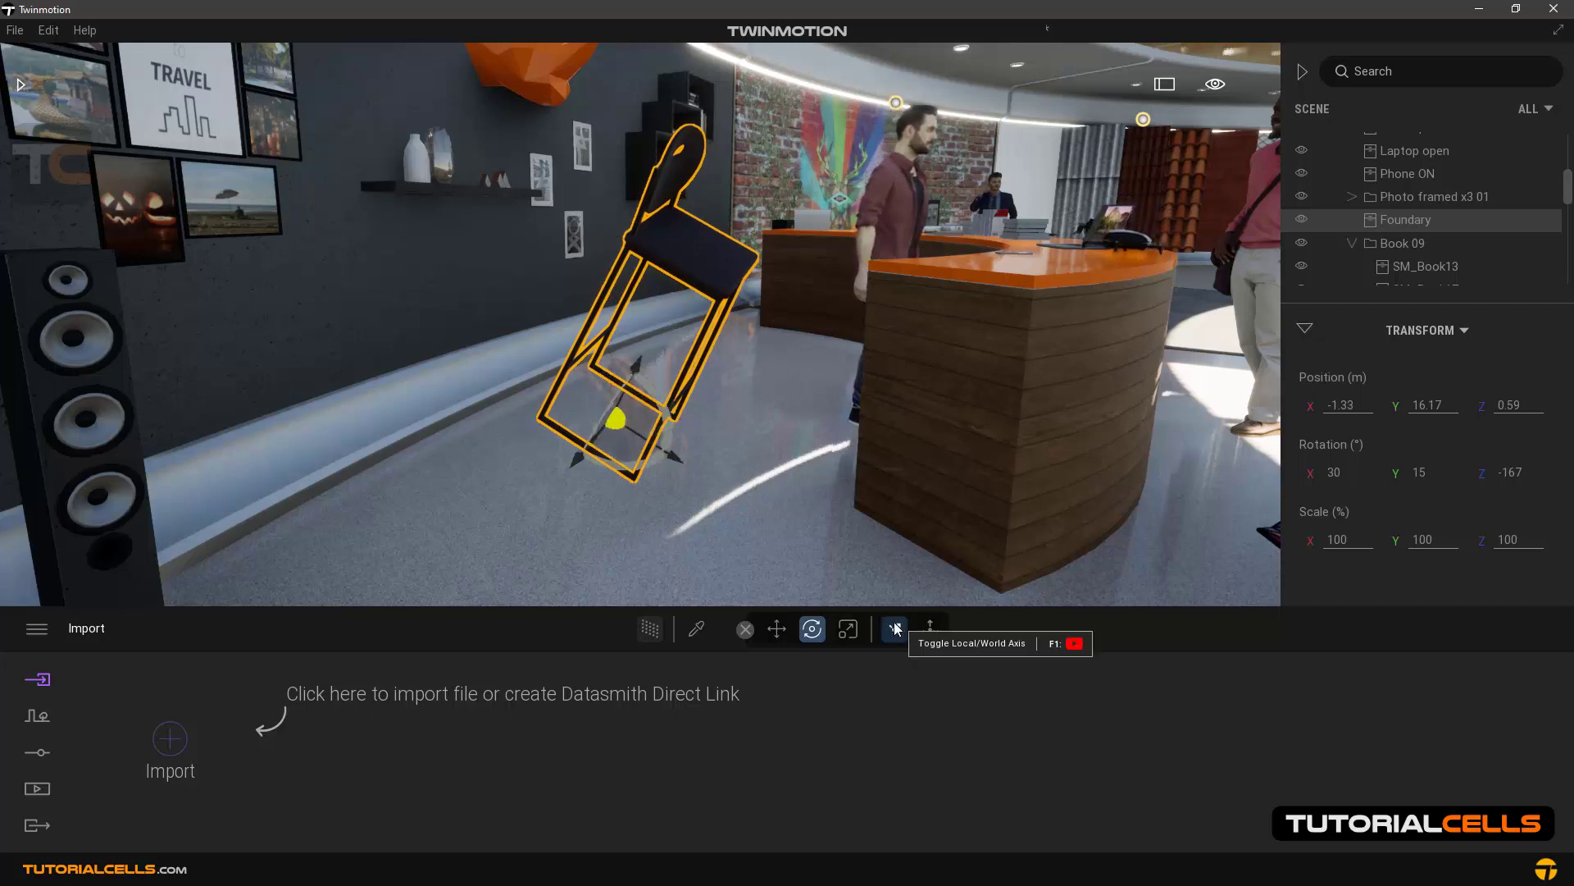
click(894, 630)
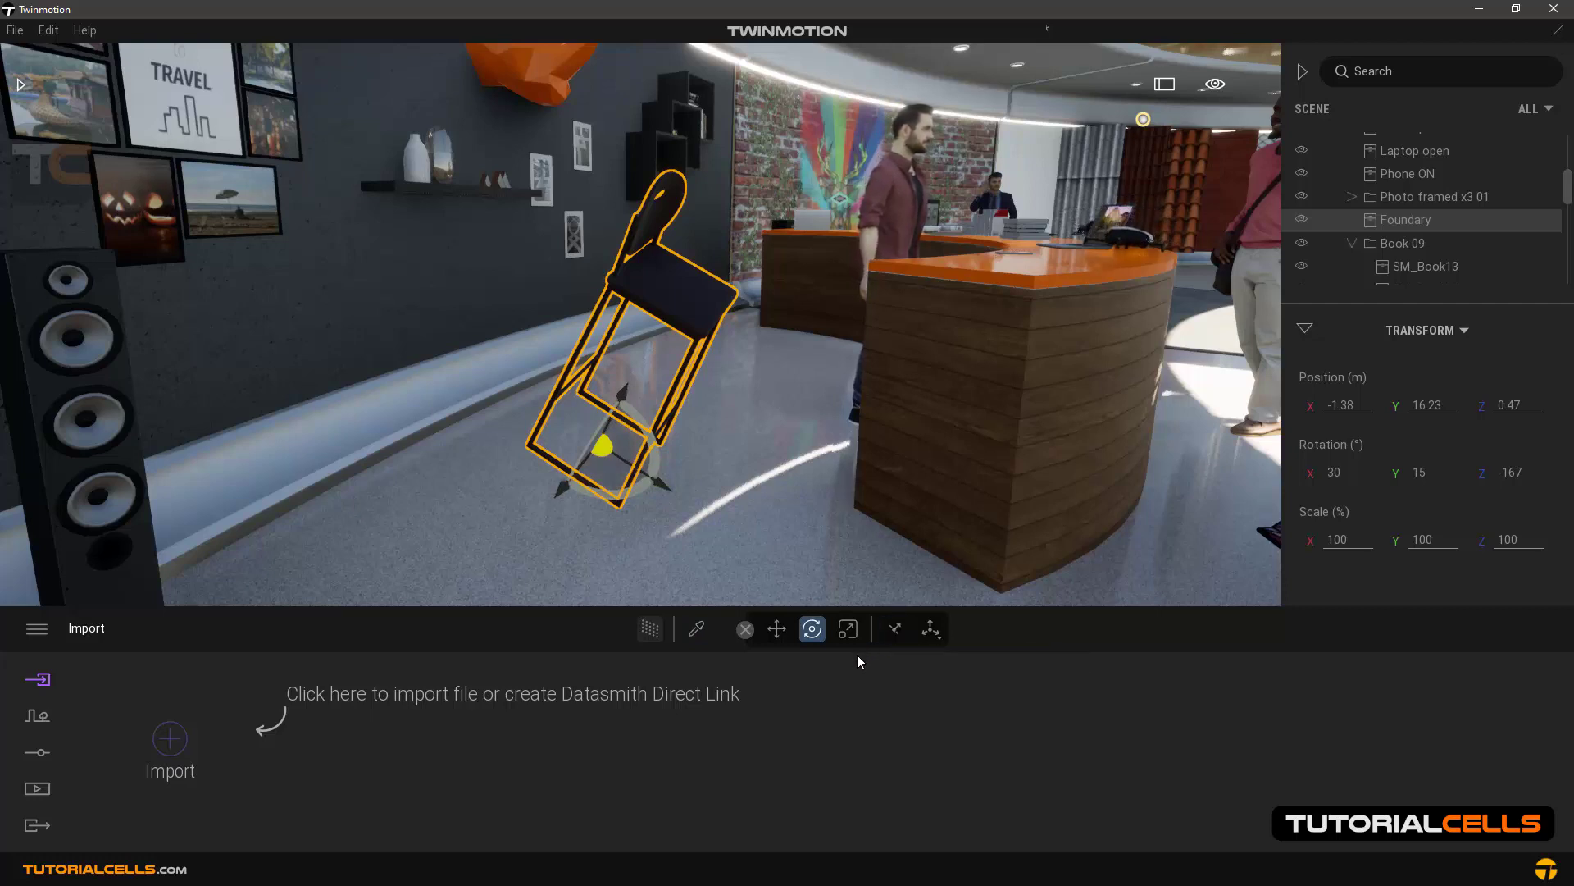
mouse_move(798, 493)
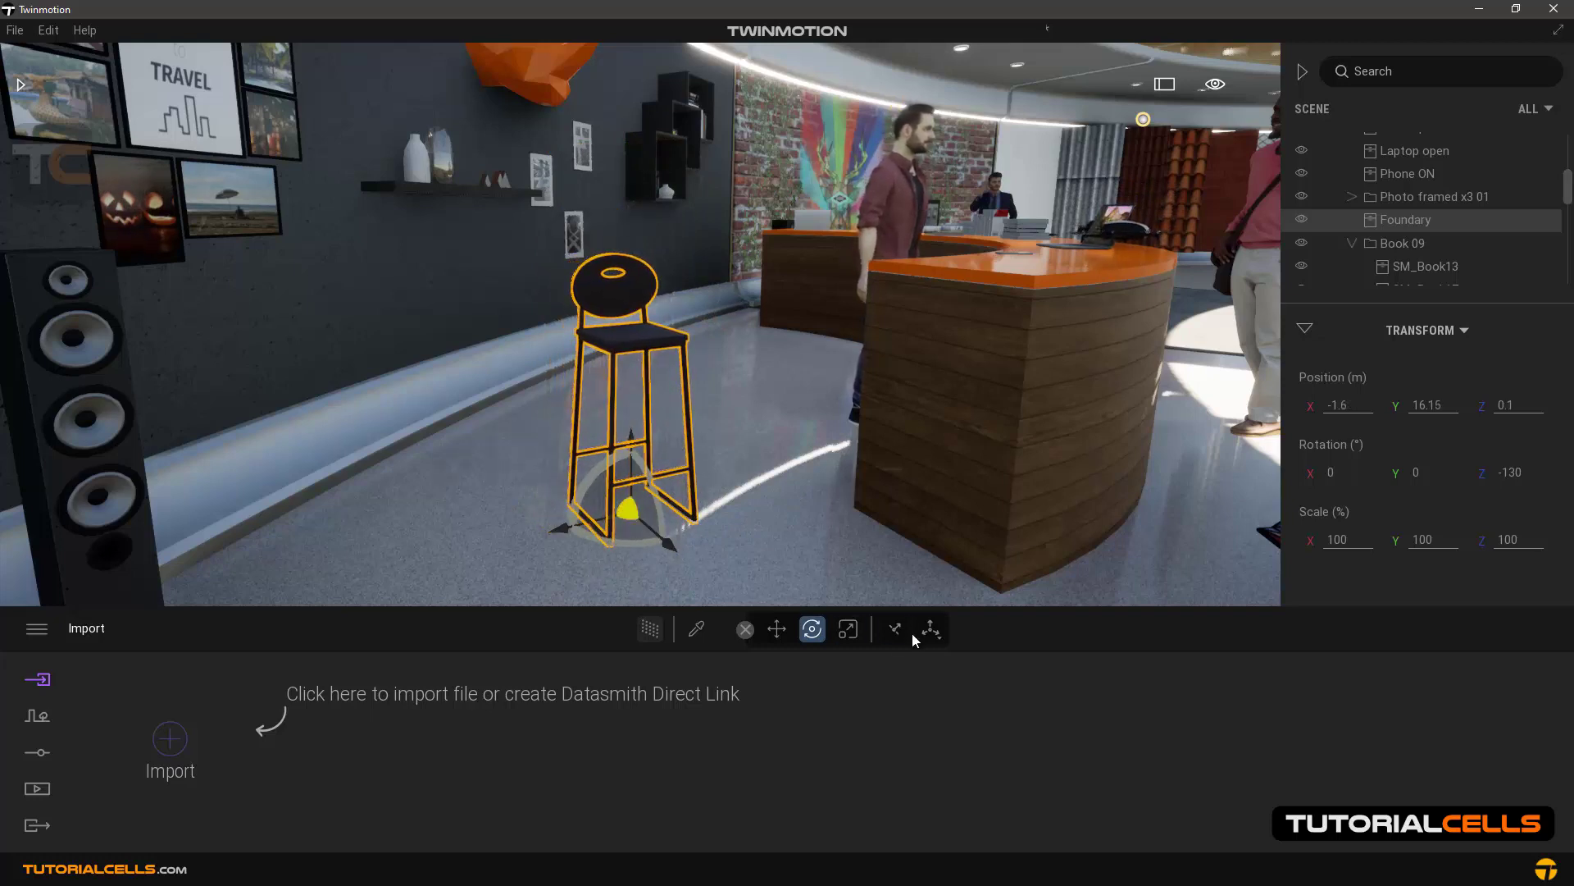
mouse_move(928, 630)
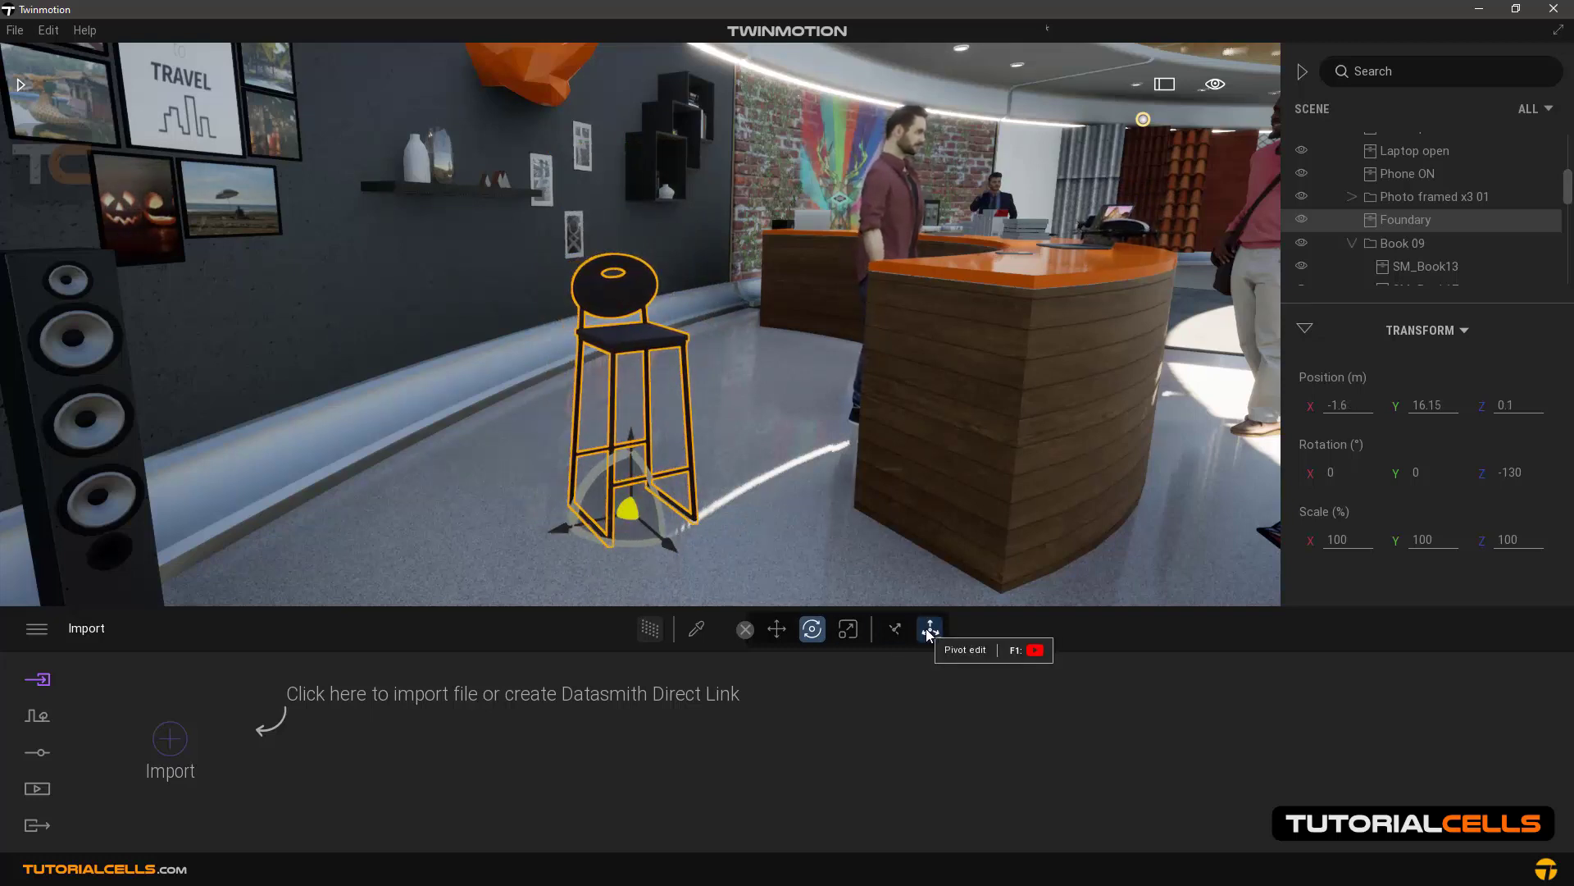
- Enable Pivot Edit and move the upright stool's pivot to the top of its backrest
click(928, 630)
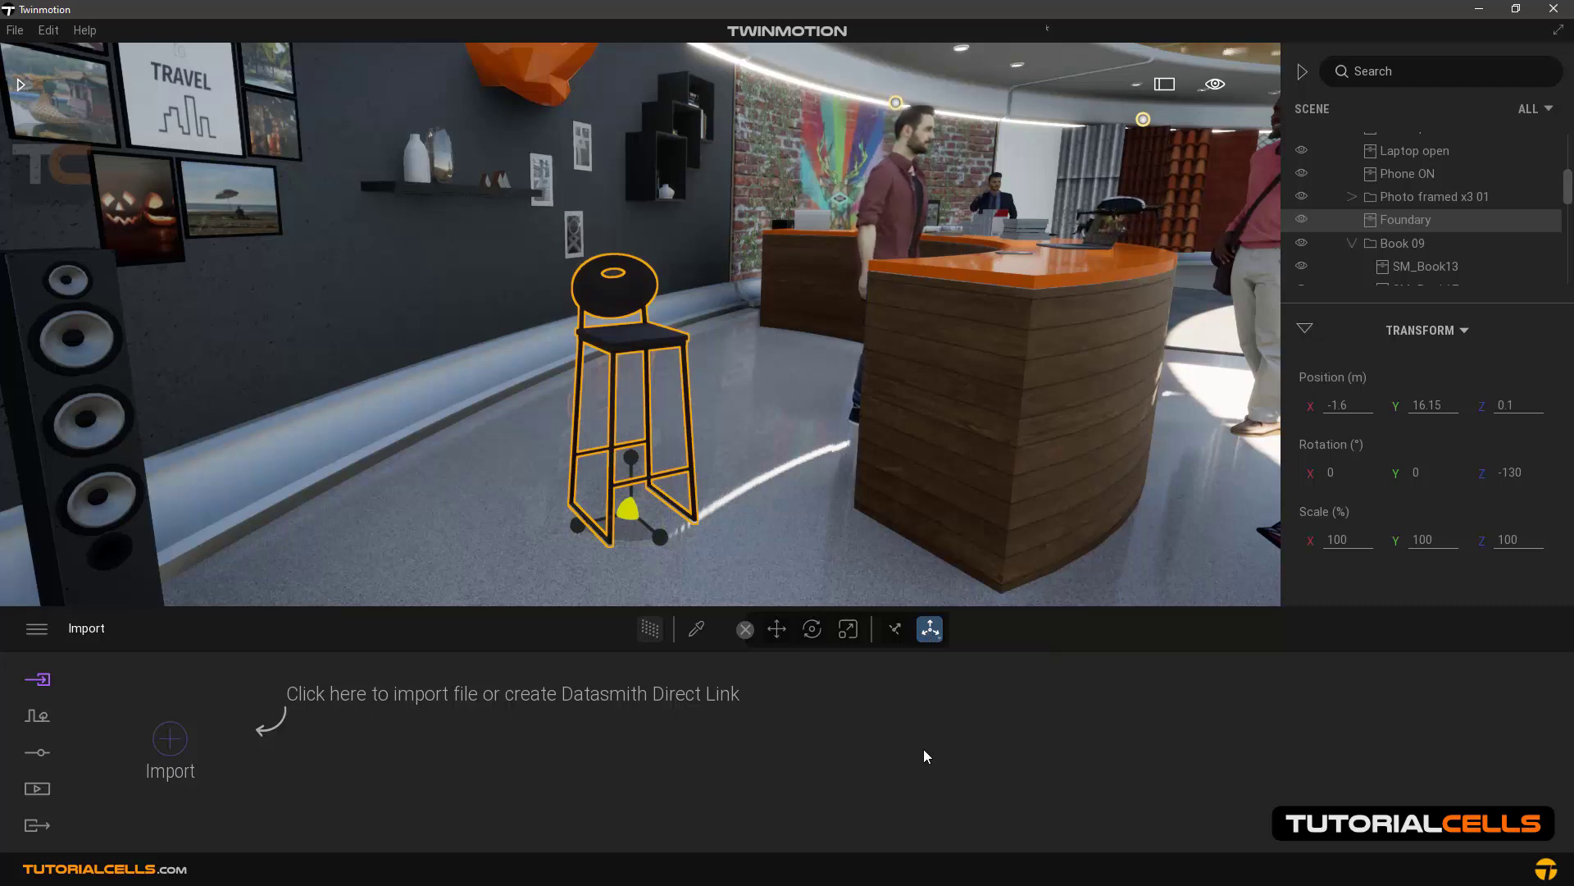
mouse_move(640, 618)
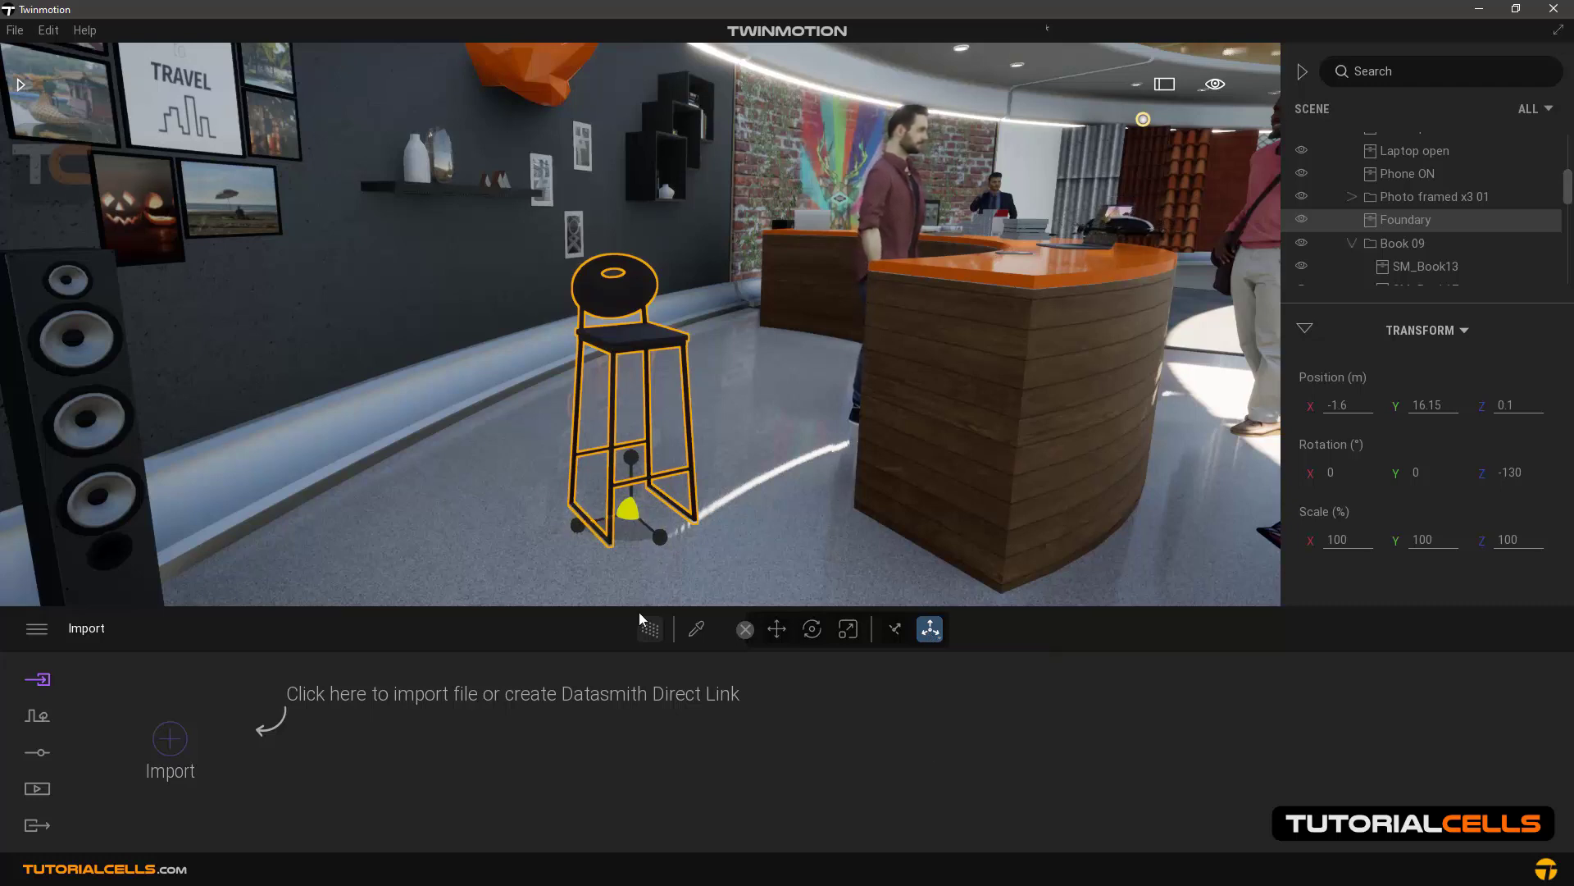
mouse_move(625, 468)
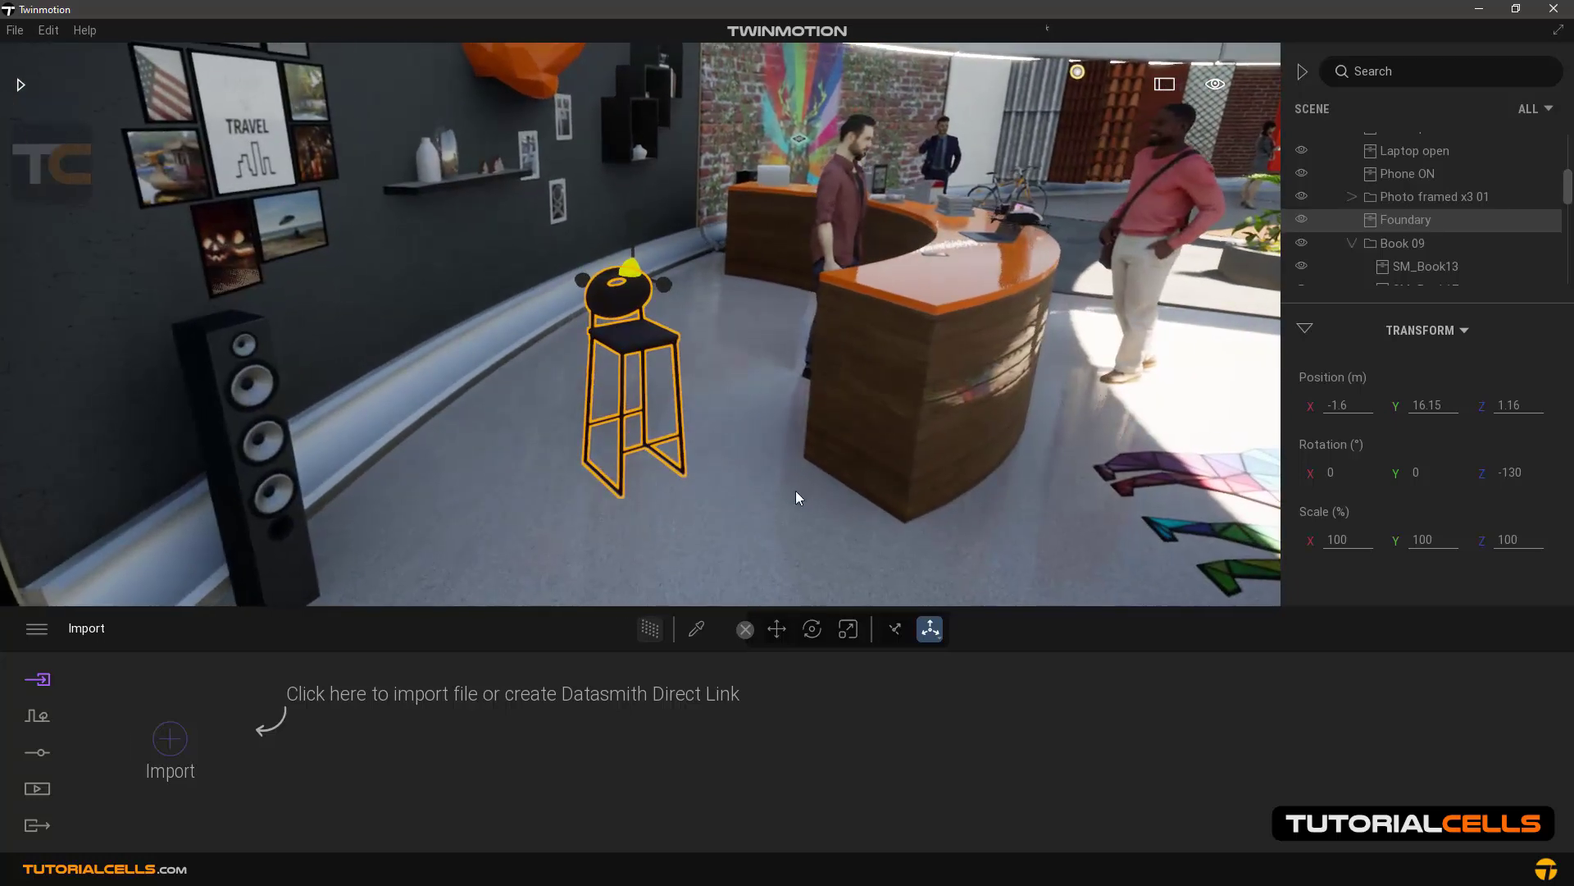
- Scale the stool to 114% around the raised pivot, then restore 100% and reset the pivot
click(811, 630)
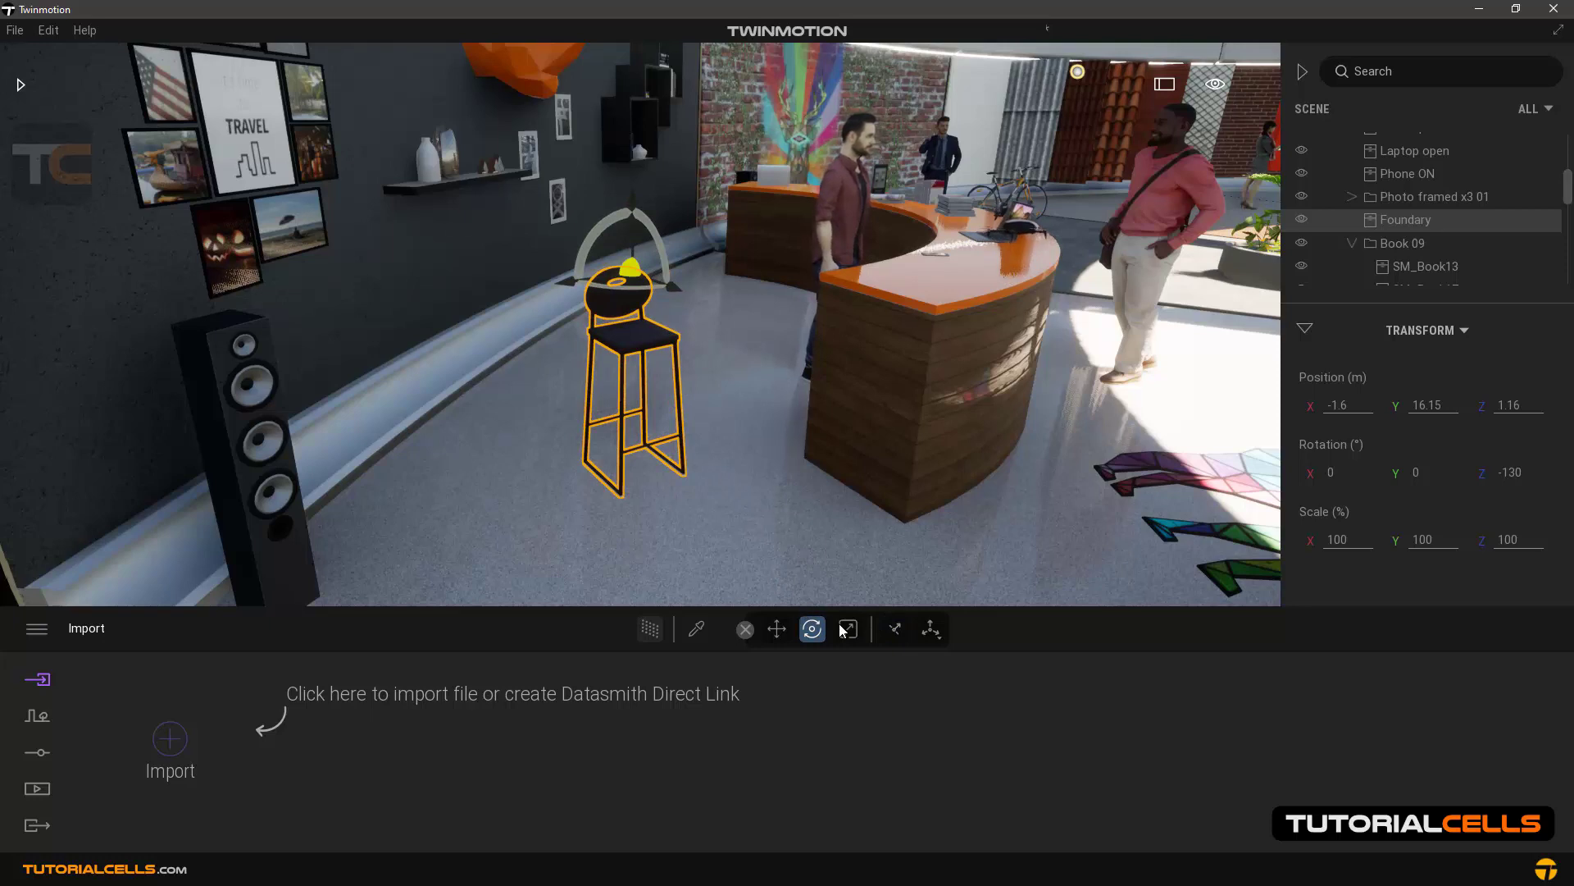
click(847, 628)
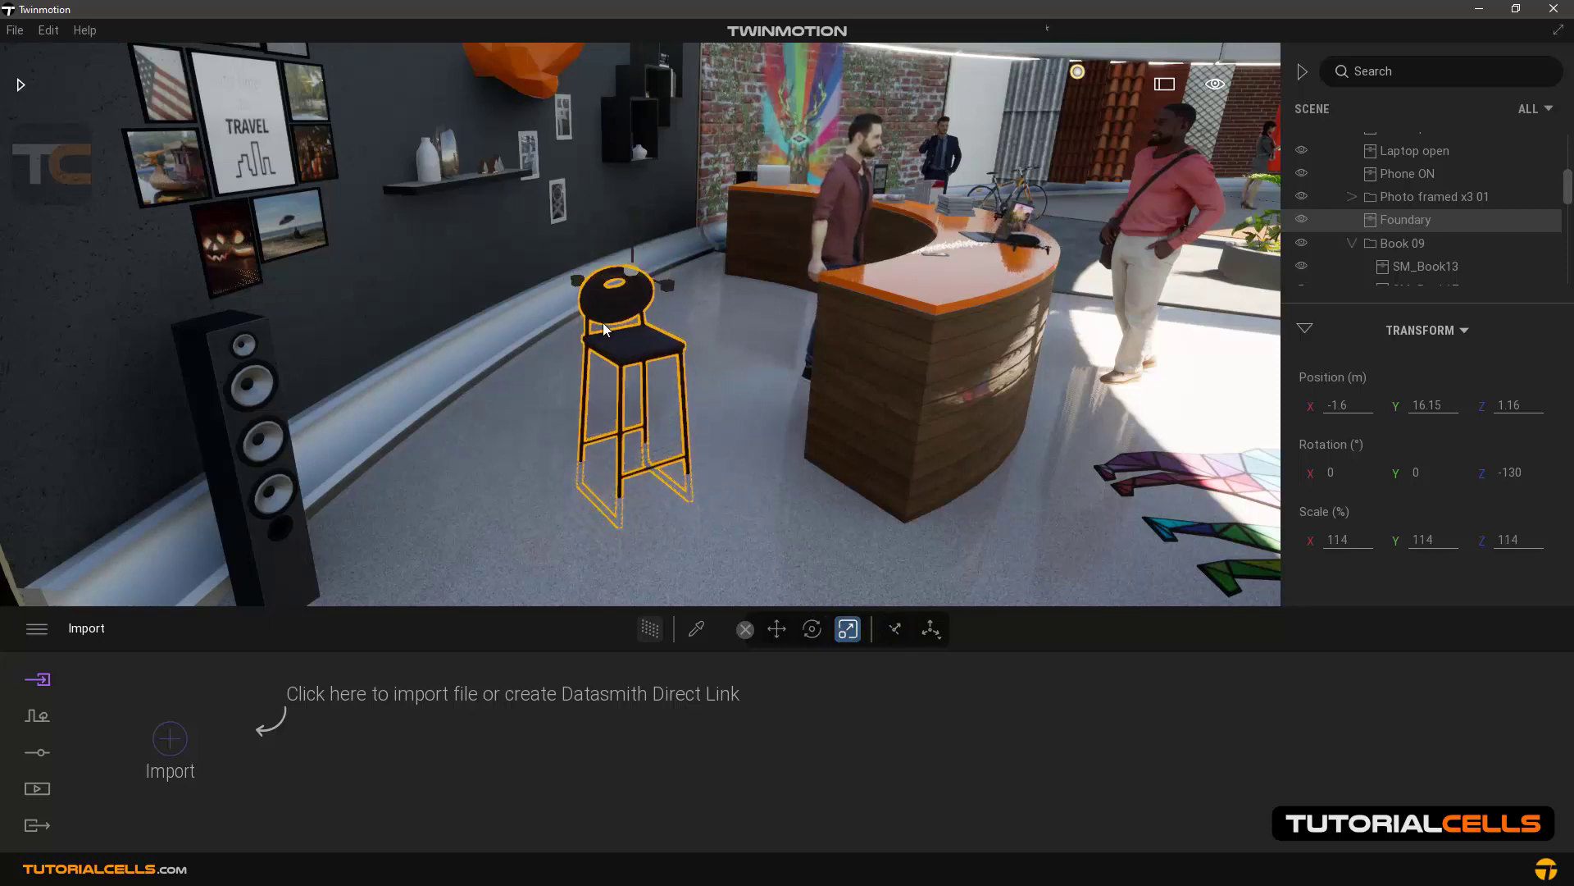
click(930, 630)
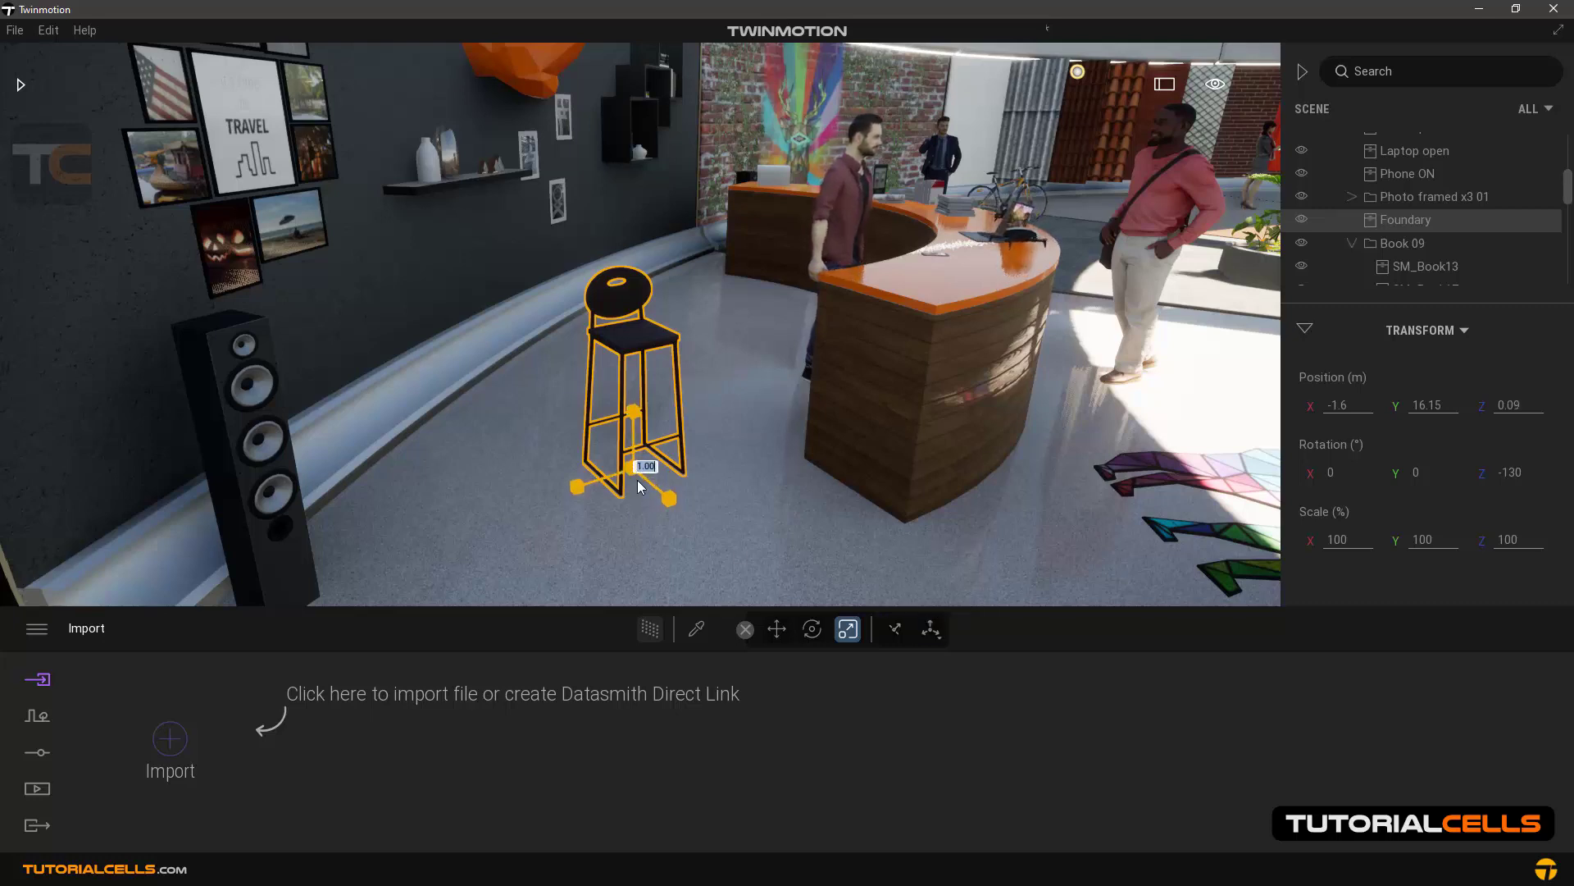
- Return the stool's pivot to its base, then resume moving the stool
click(930, 629)
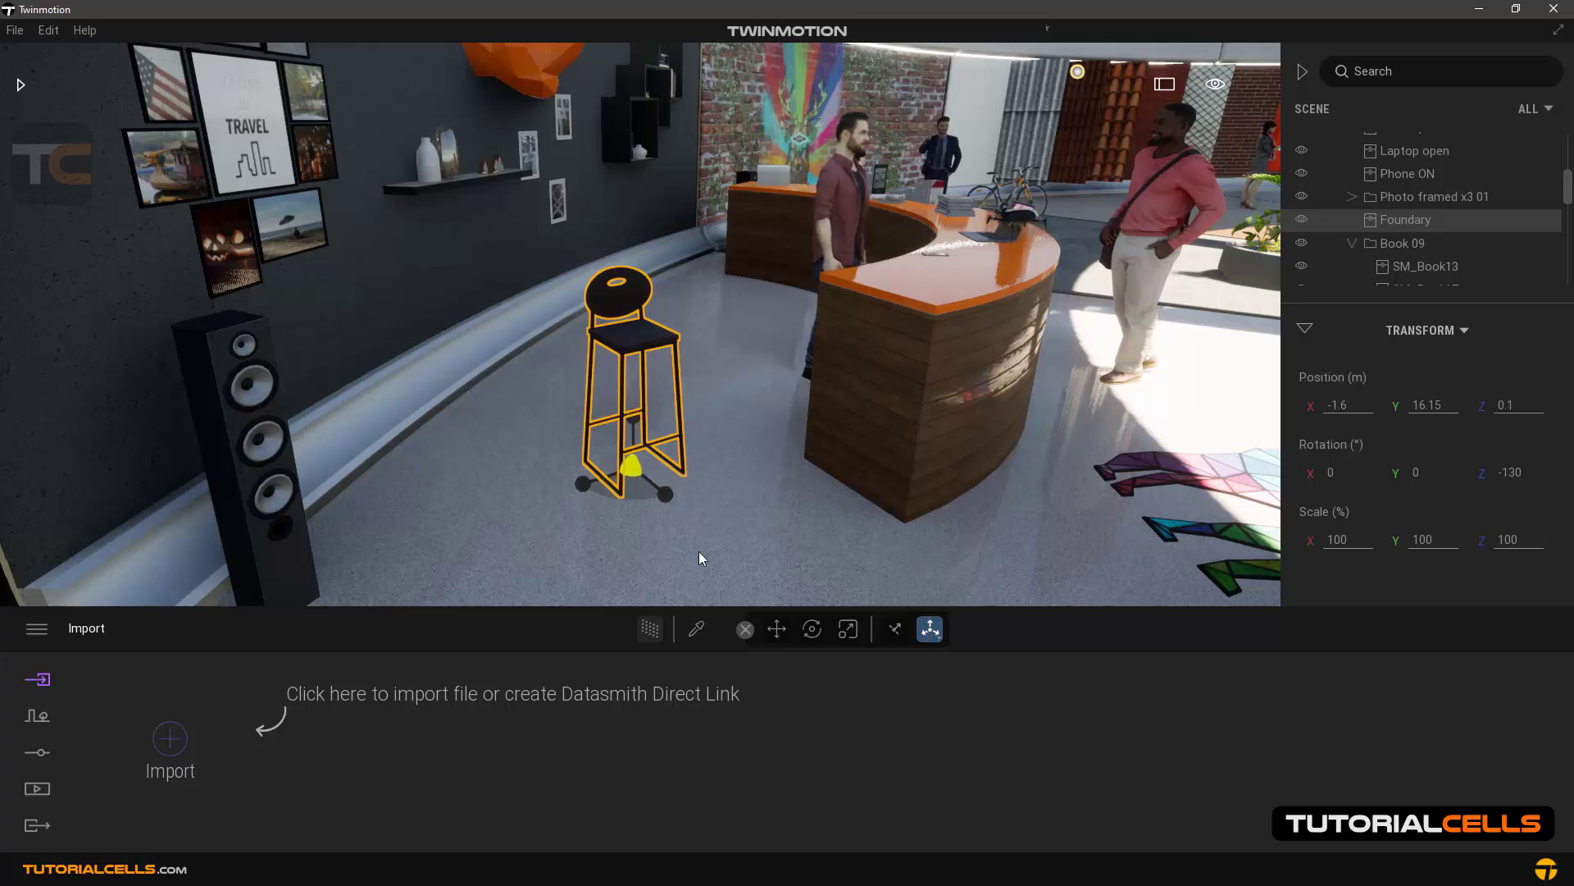
click(775, 629)
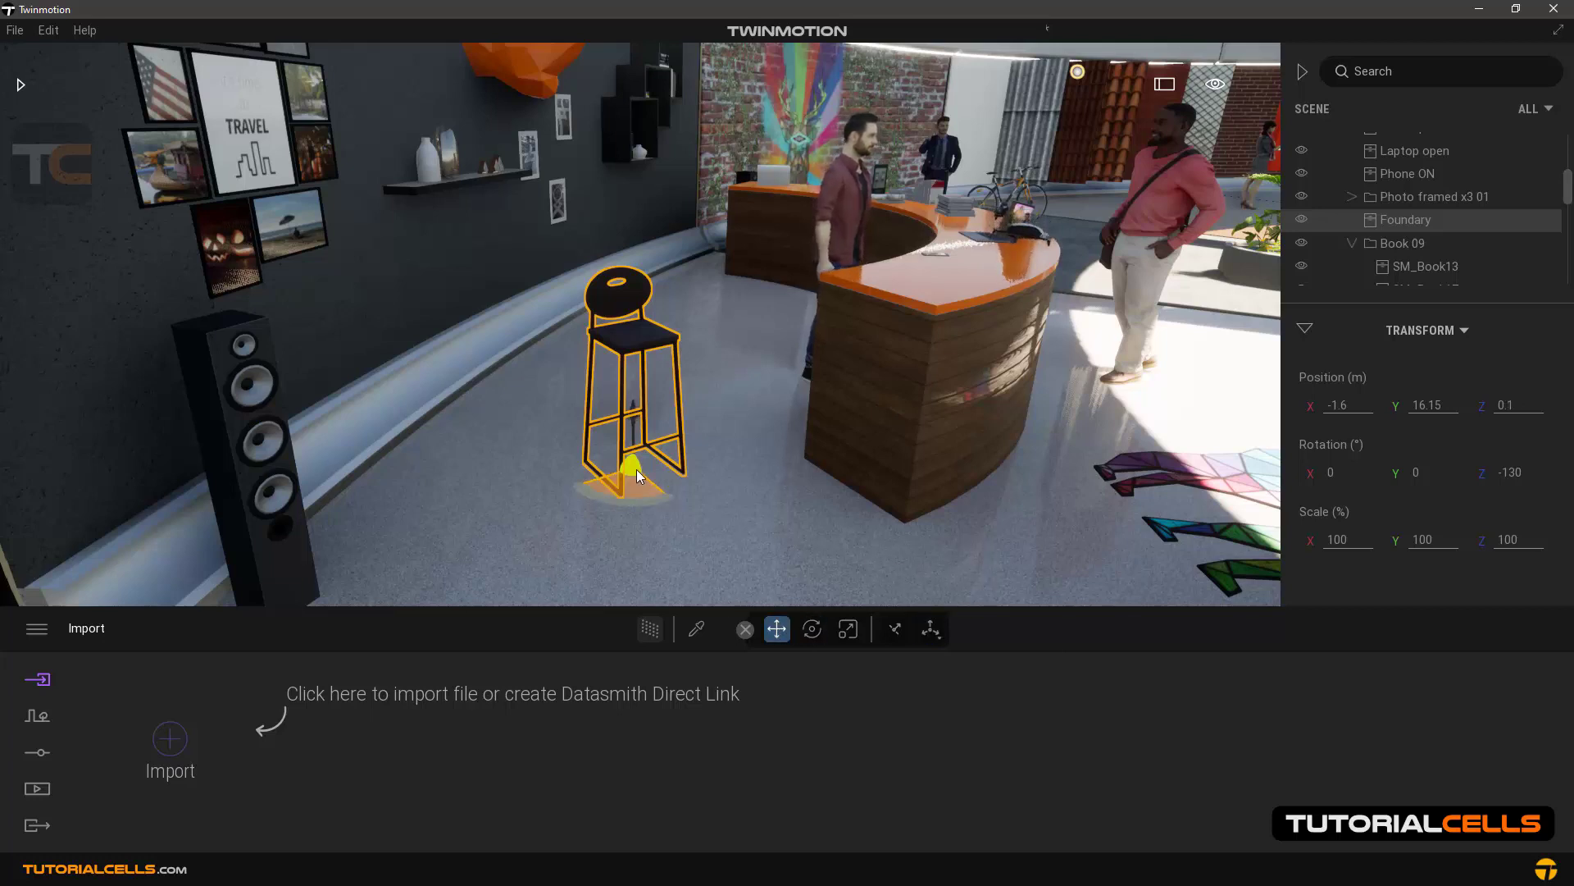